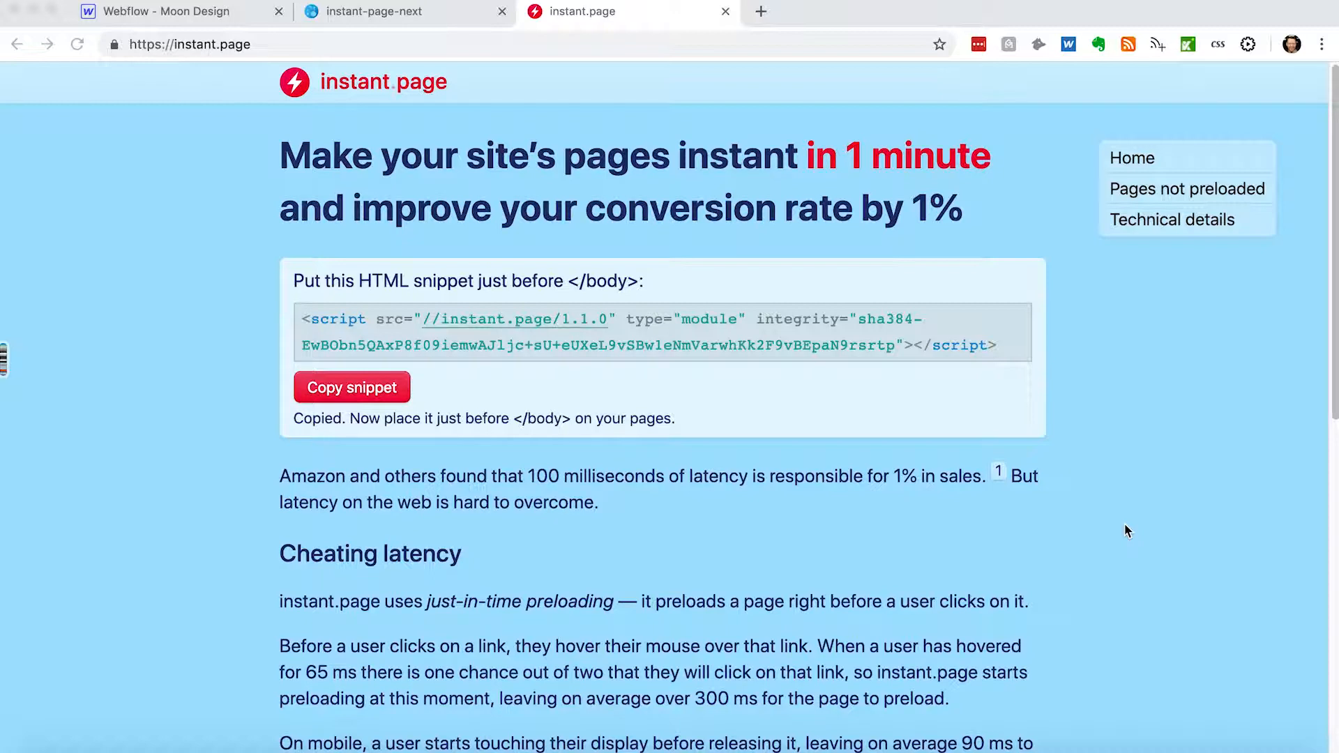
mouse_move(687, 397)
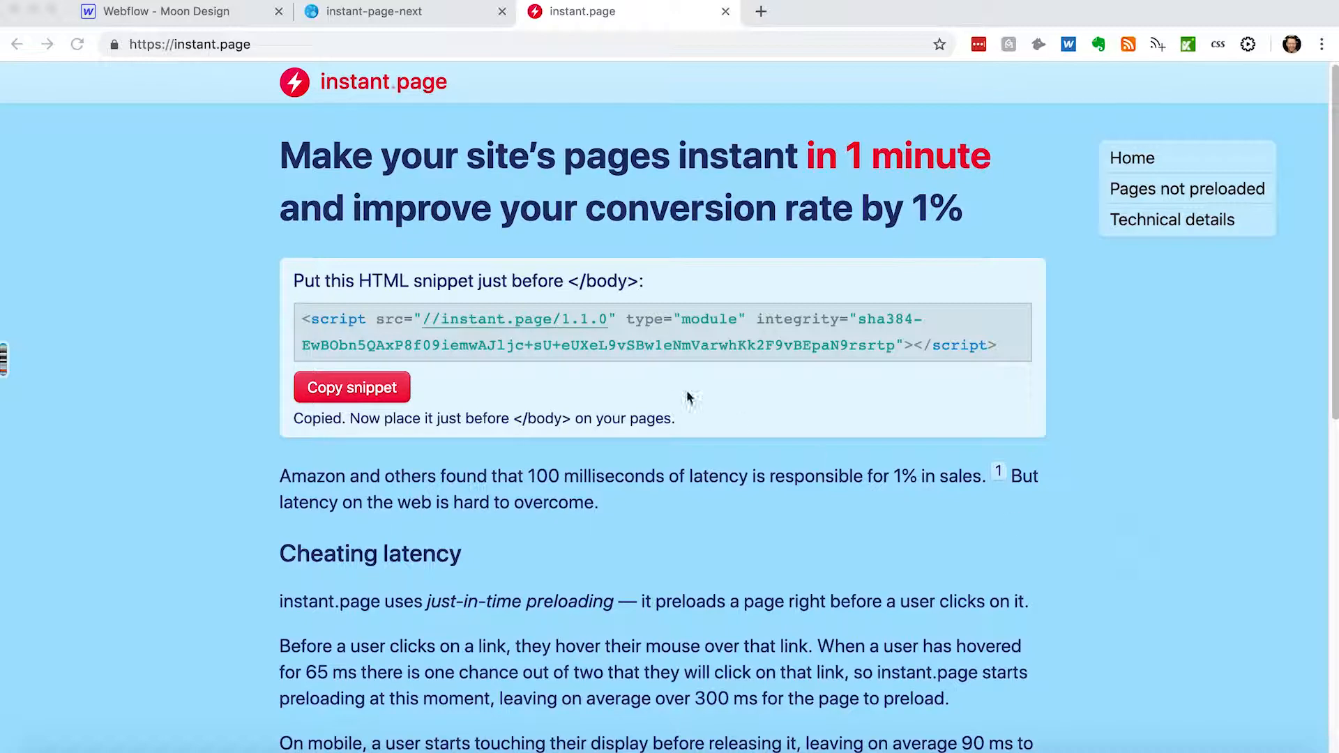
mouse_move(401, 194)
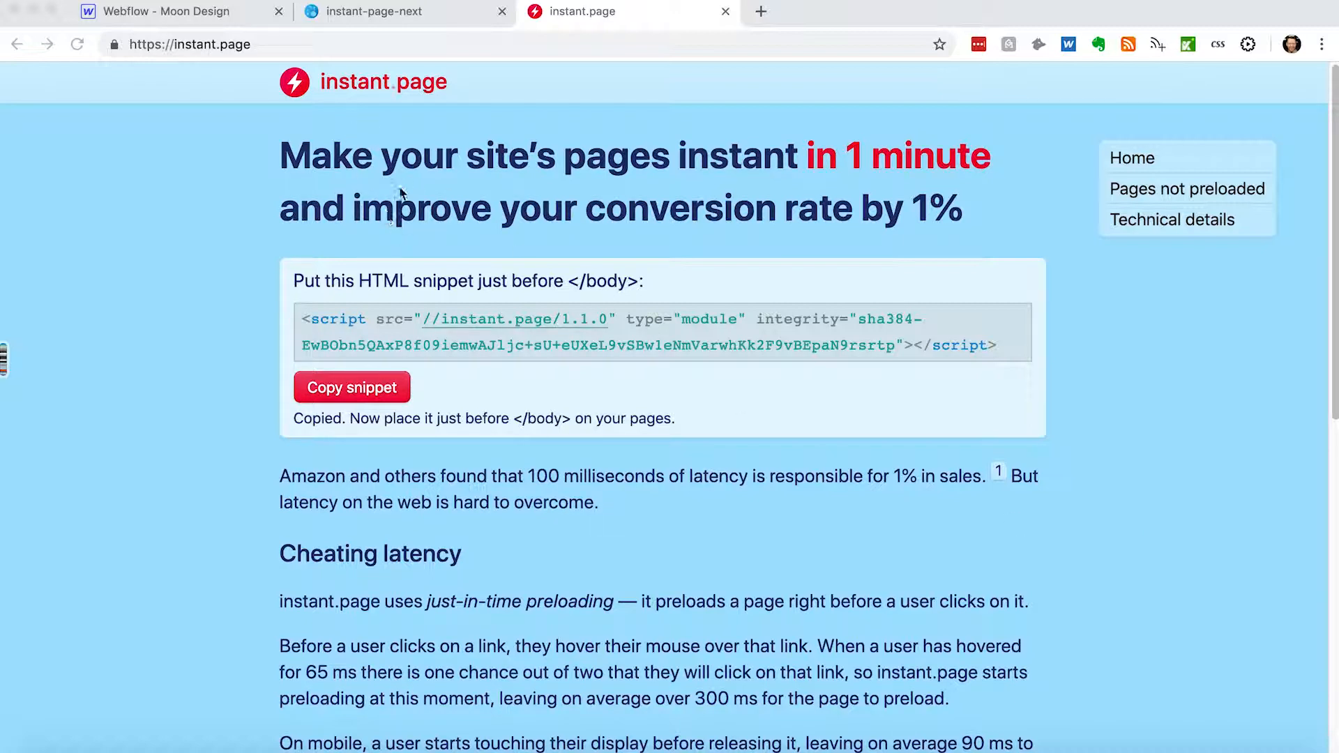
mouse_move(749, 358)
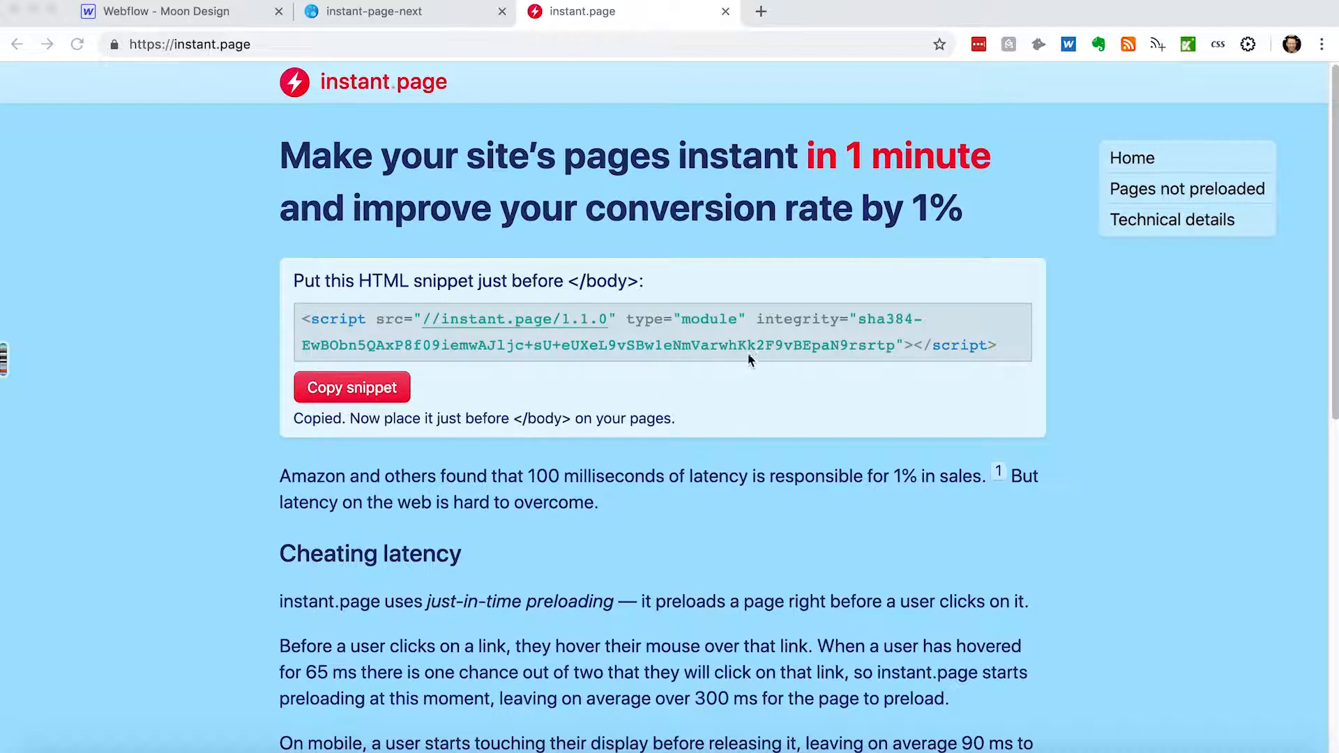
mouse_move(749, 601)
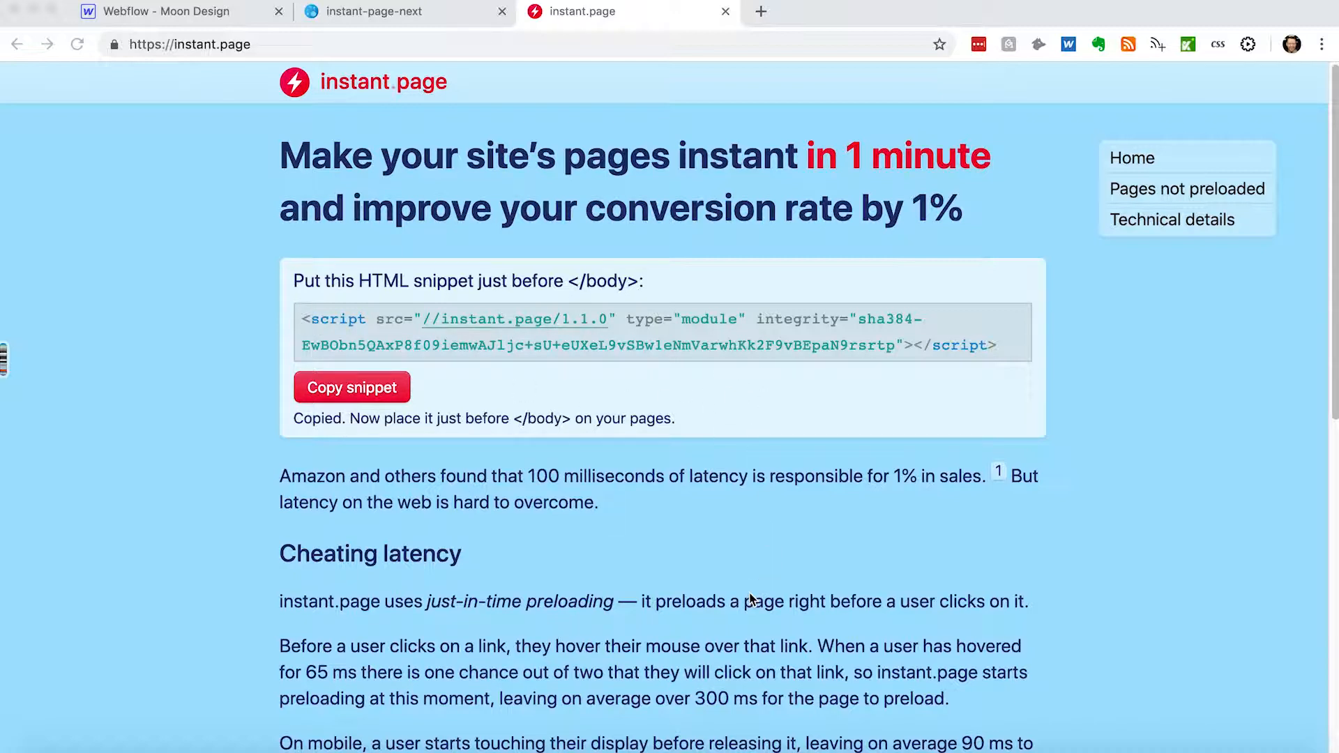
mouse_move(551, 543)
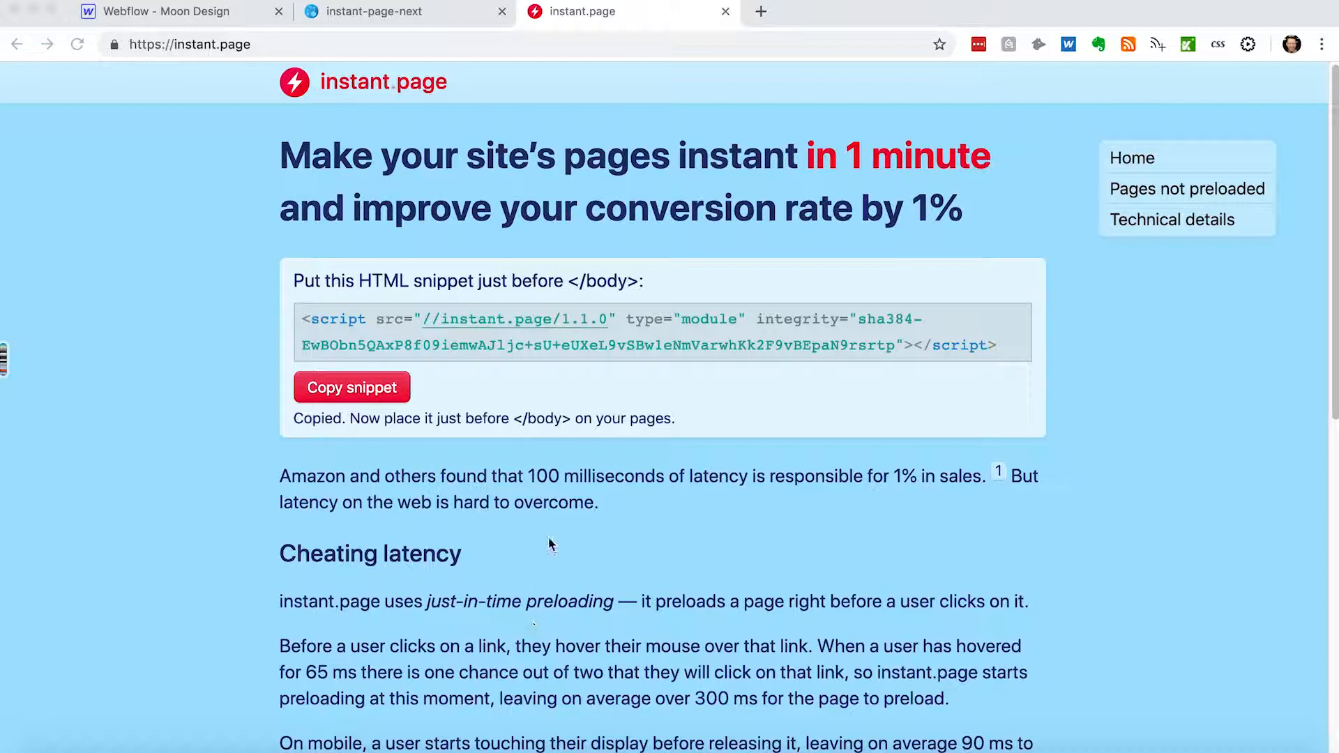
mouse_move(1024, 246)
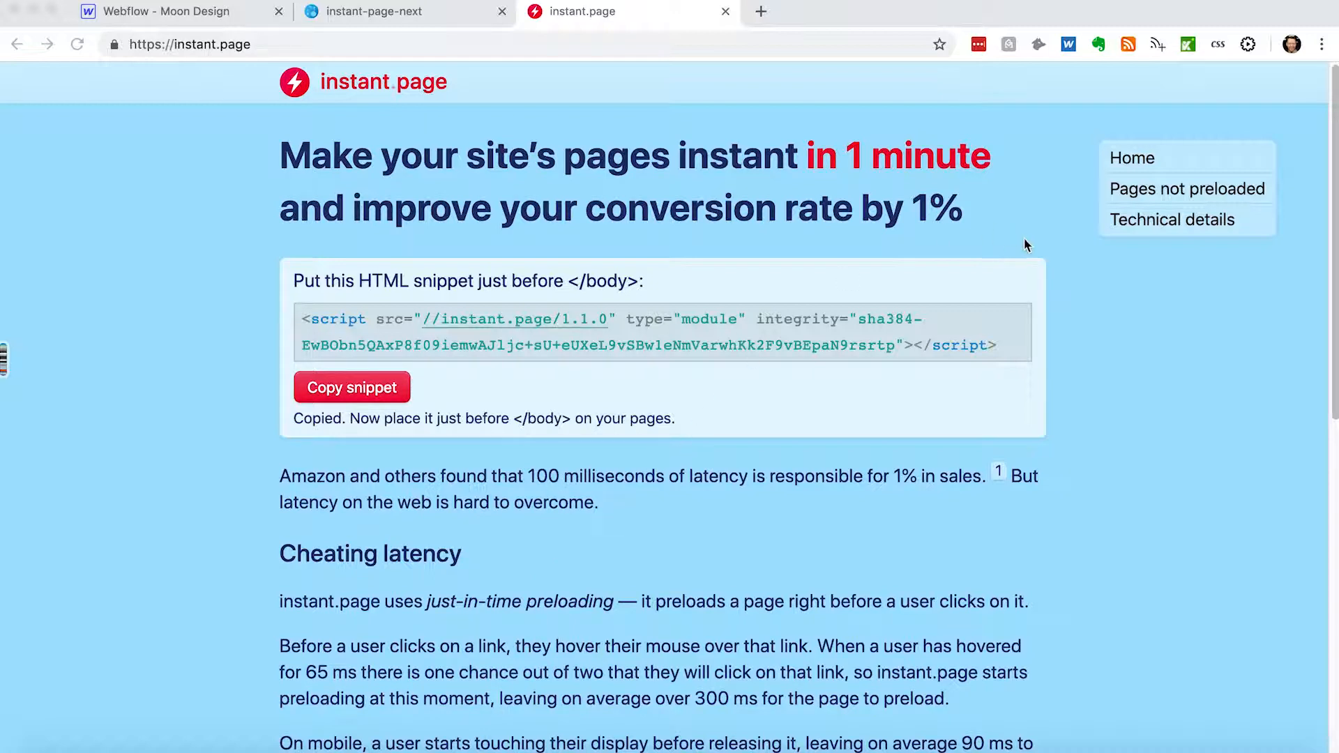
mouse_move(1057, 261)
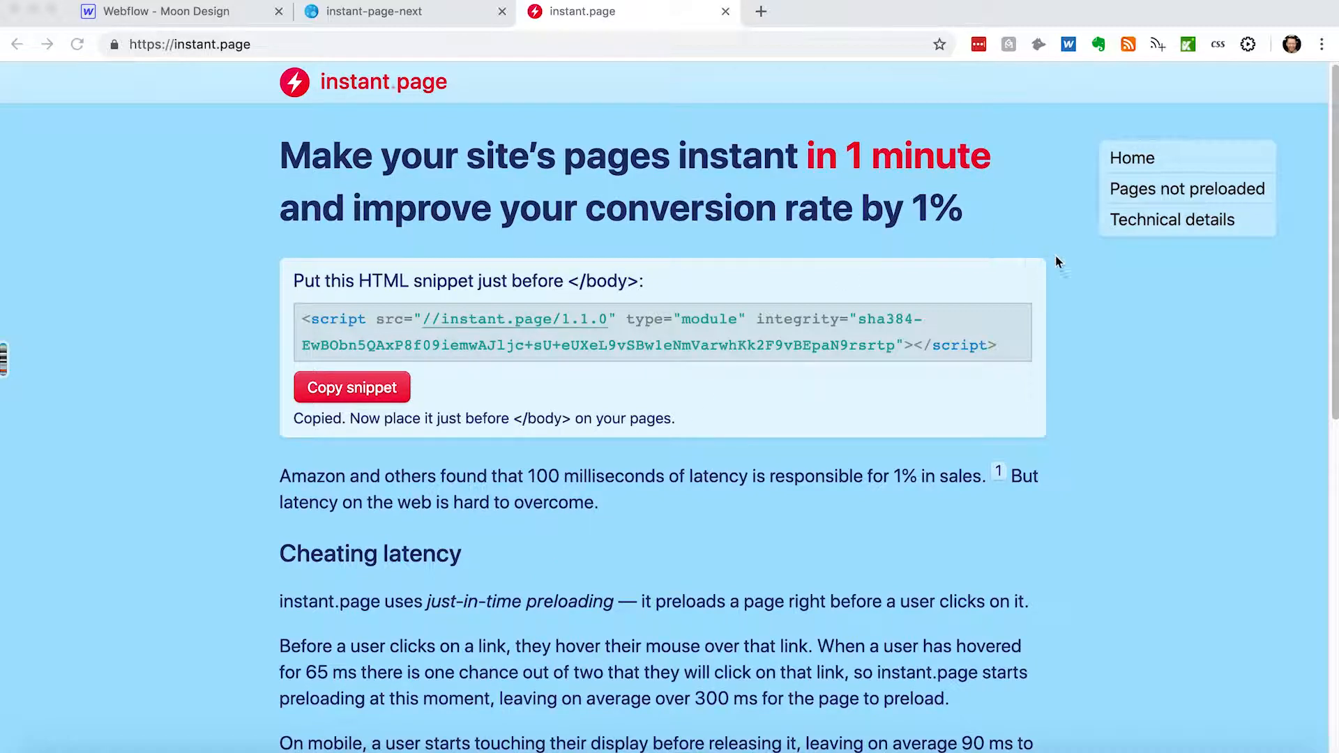
mouse_move(631, 619)
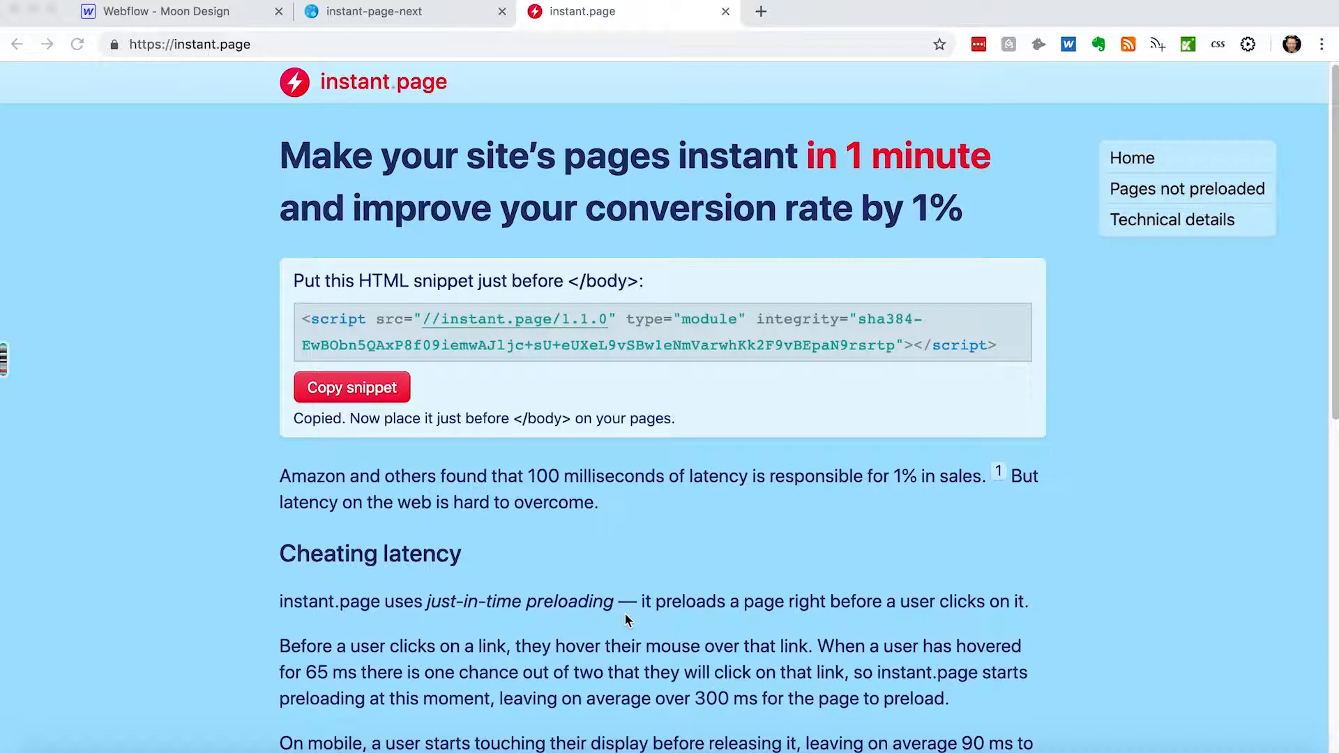
Bring up the published instant-page-home tab, its Network log showing 14 requests in about 1.4 s.
scroll(down, 3)
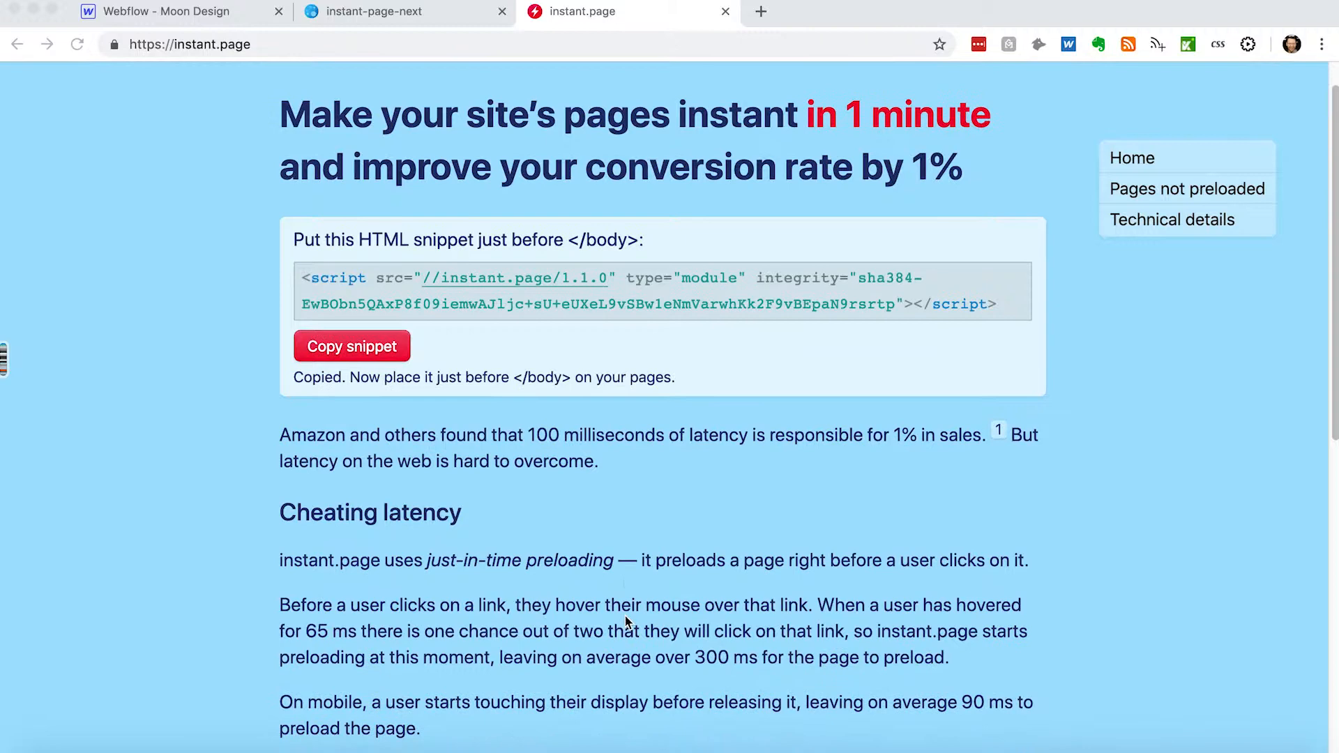
scroll(down, 3)
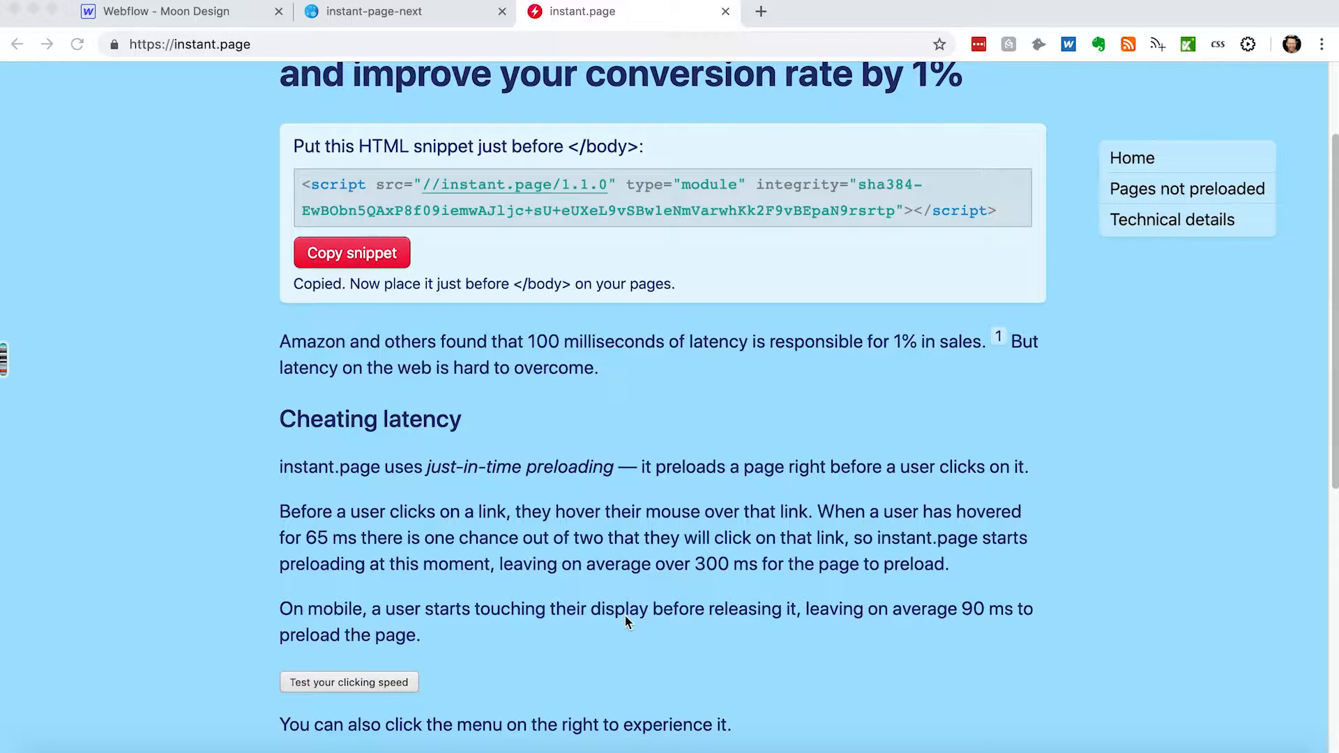
scroll(down, 3)
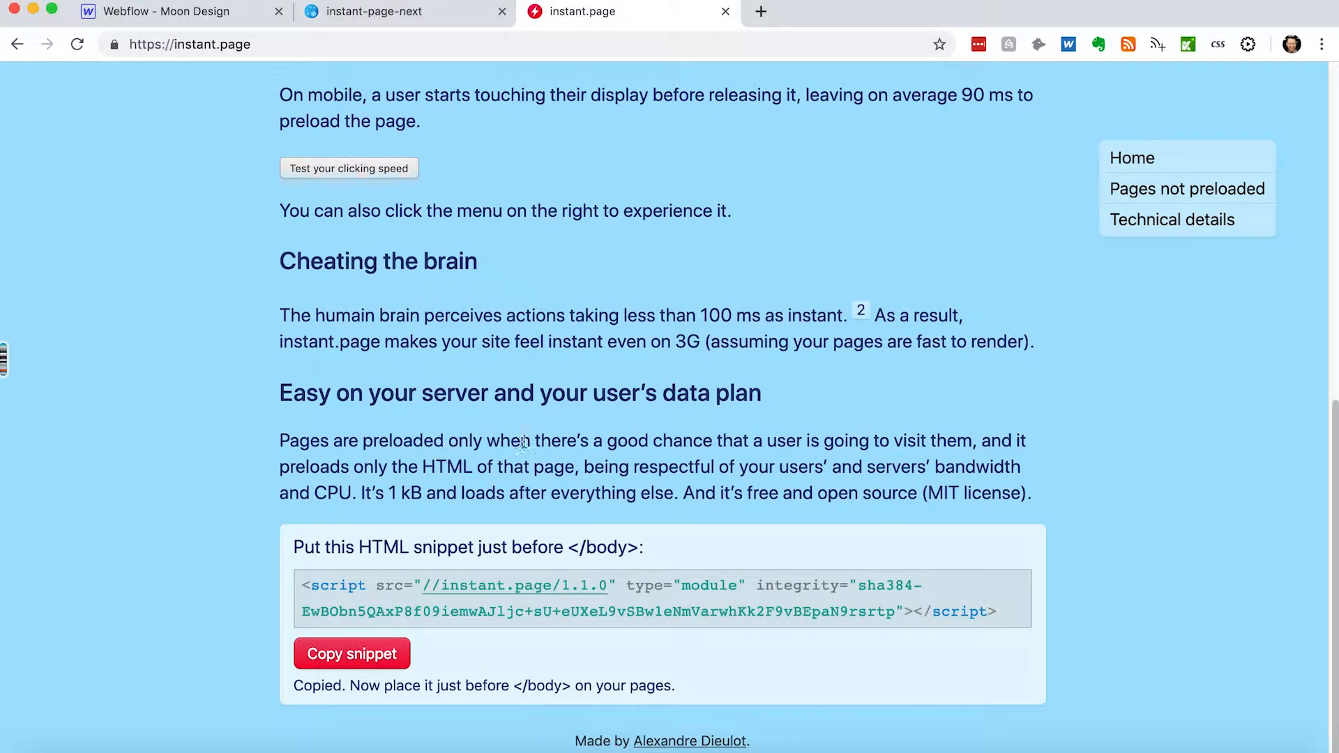
mouse_move(462, 456)
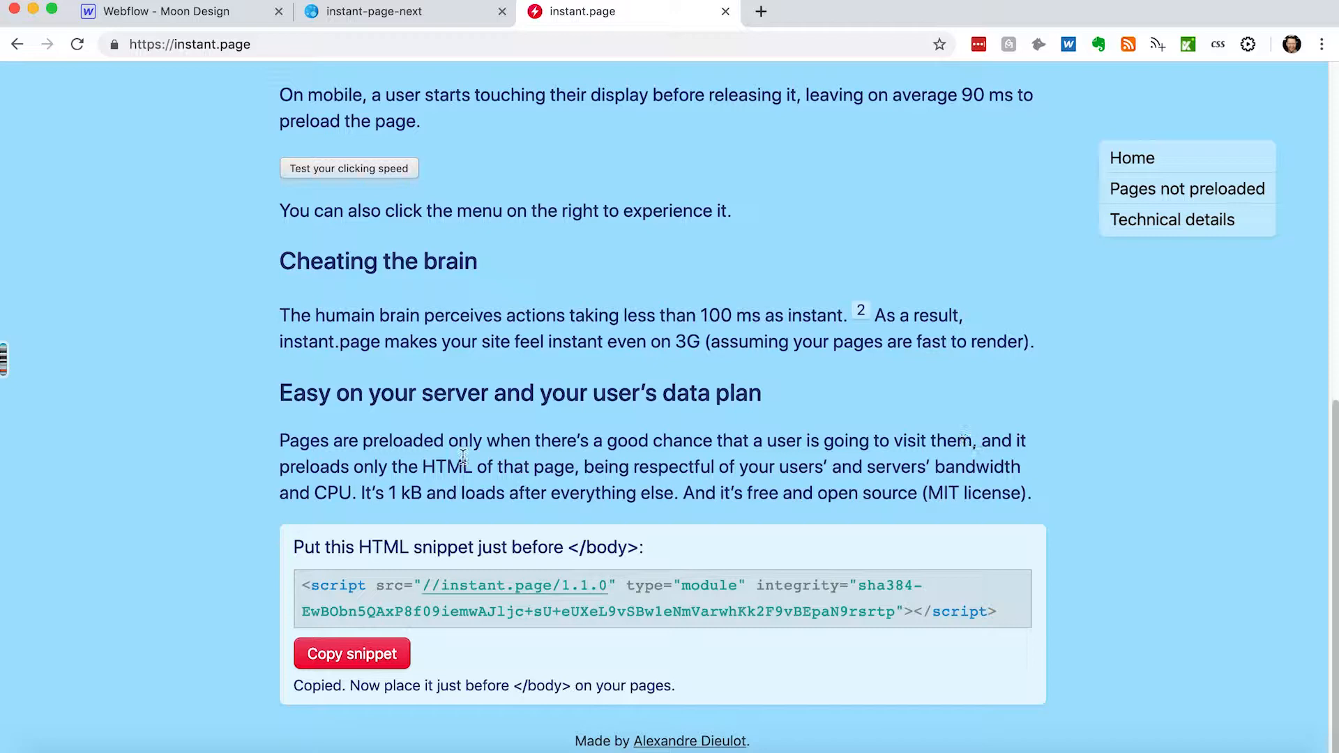
mouse_move(350, 465)
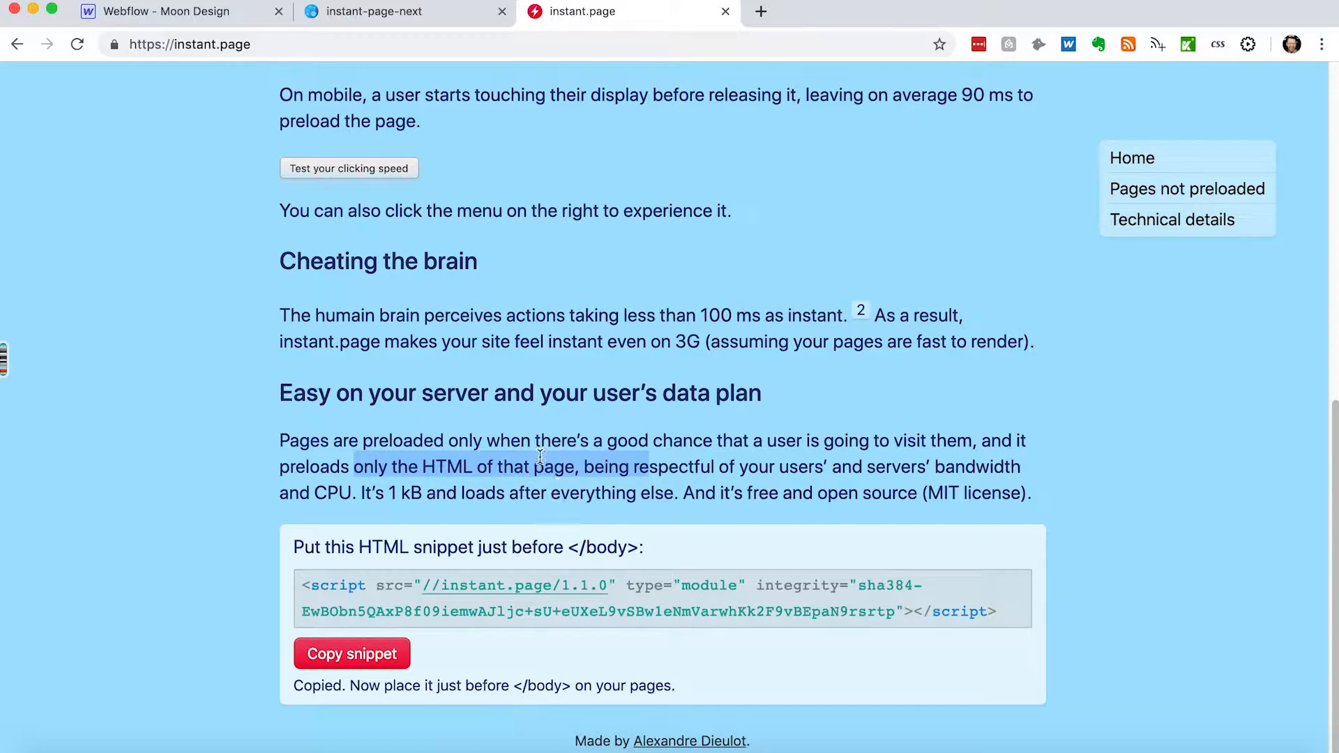
scroll(up, 3)
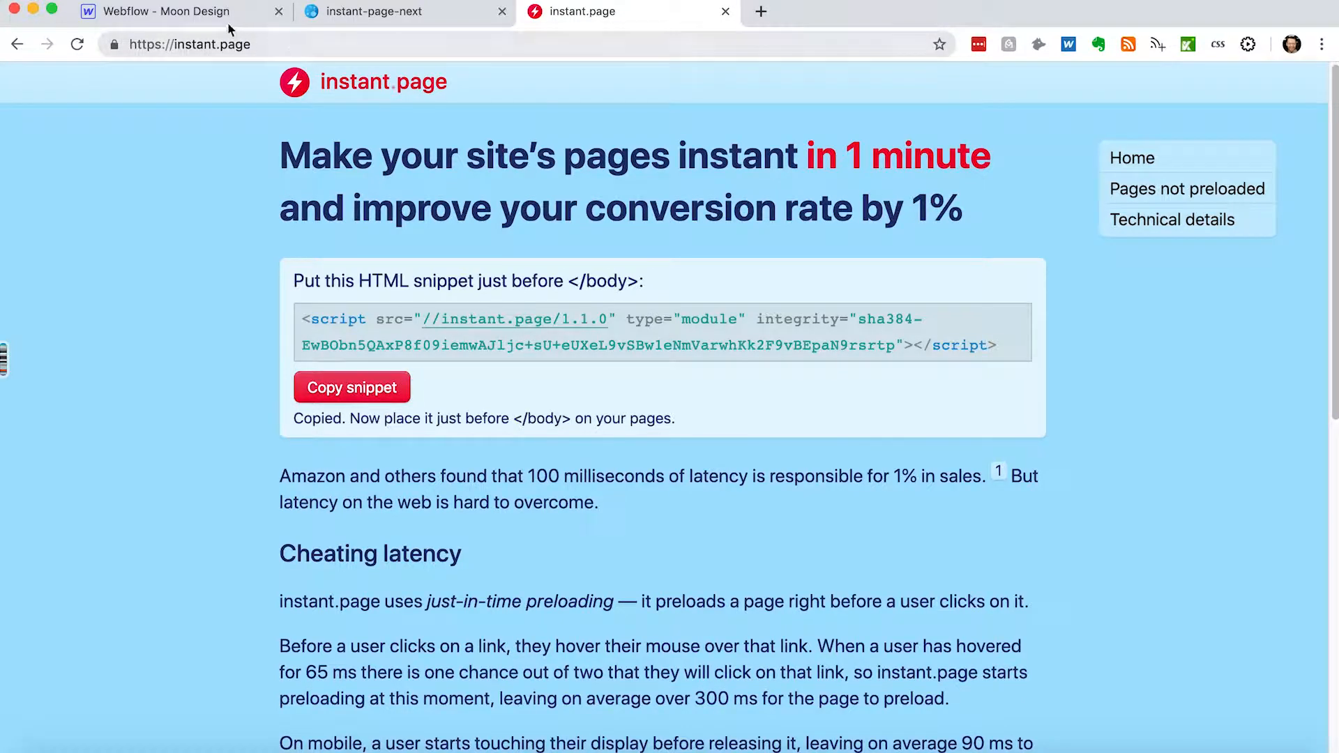
click(171, 11)
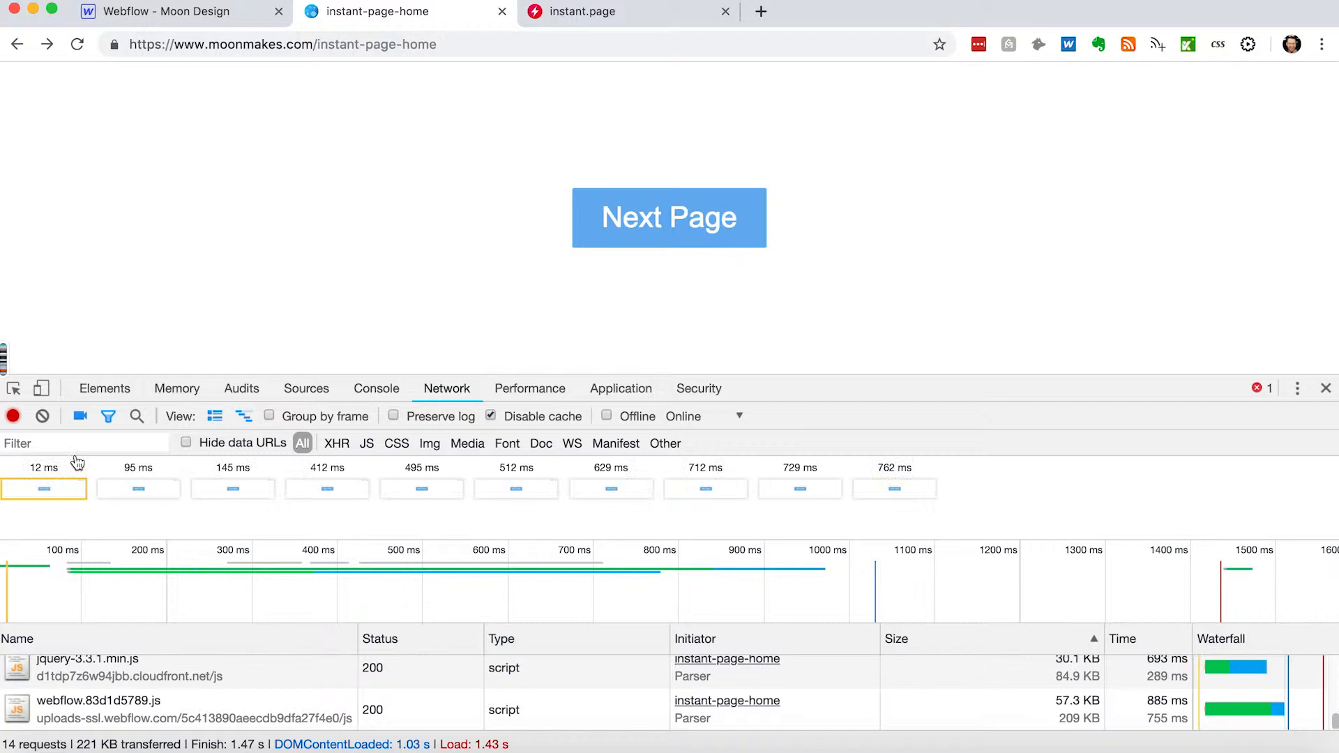
Clear the Network log and follow Next Page, recording 13 requests for the second page.
click(41, 415)
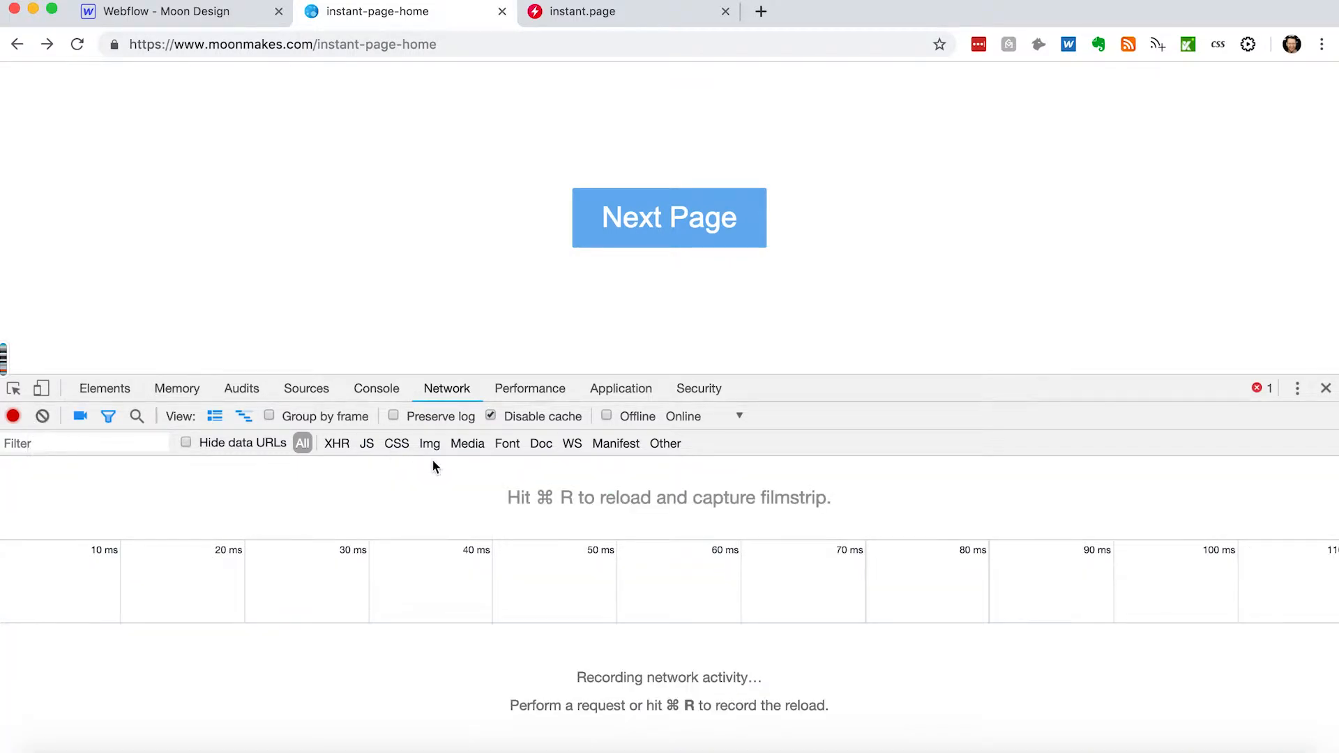
mouse_move(205, 295)
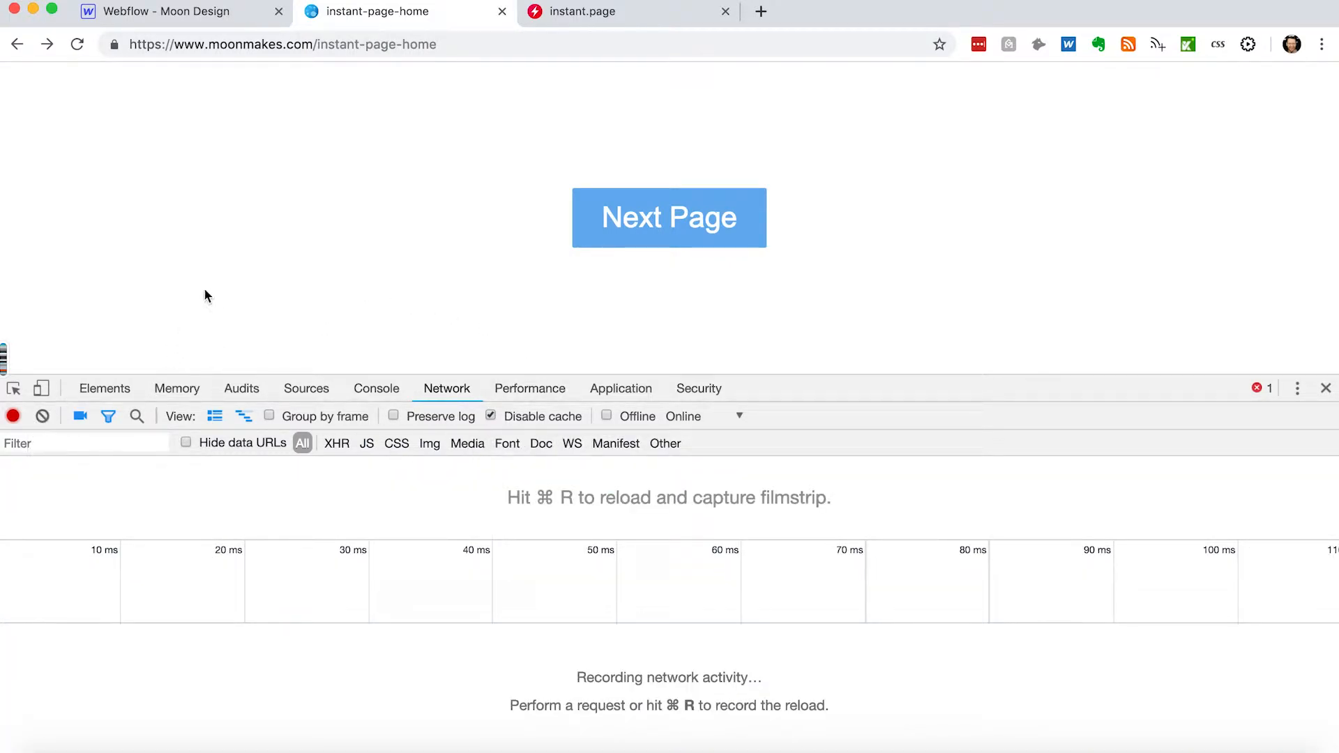
mouse_move(633, 200)
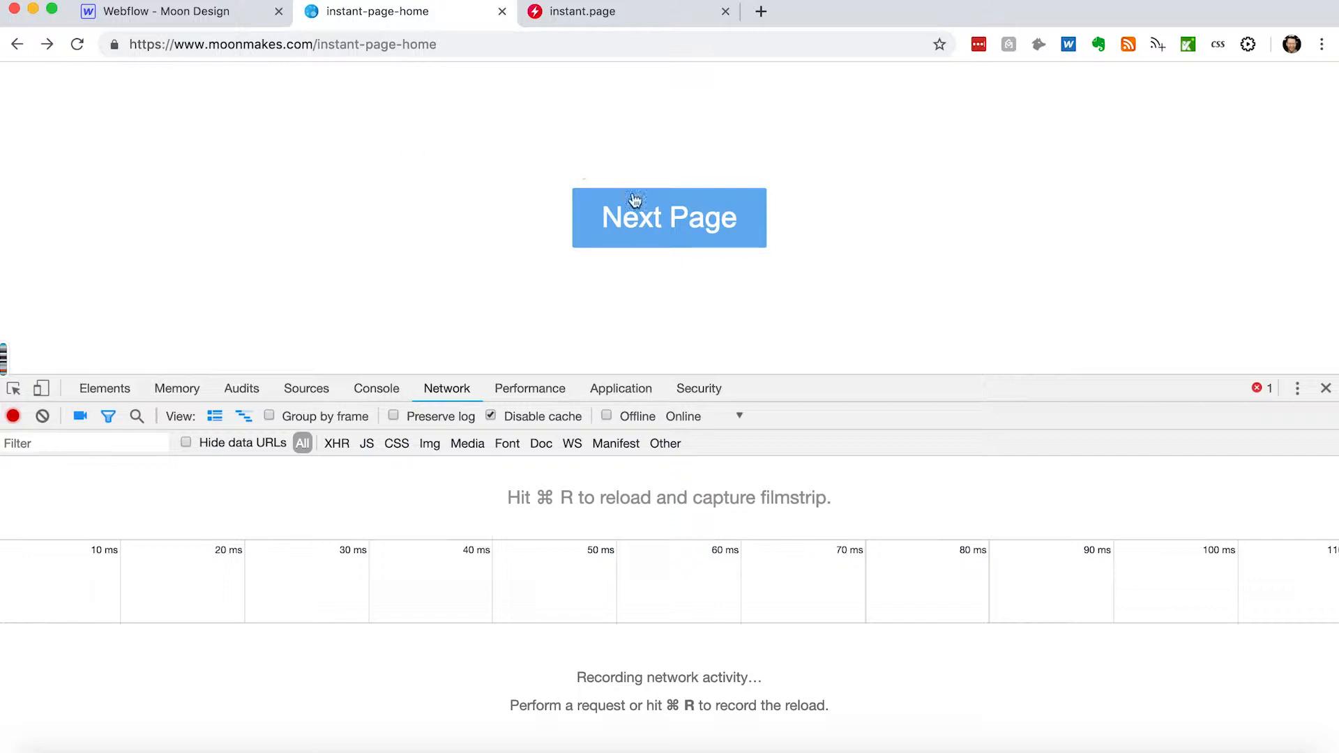
click(669, 216)
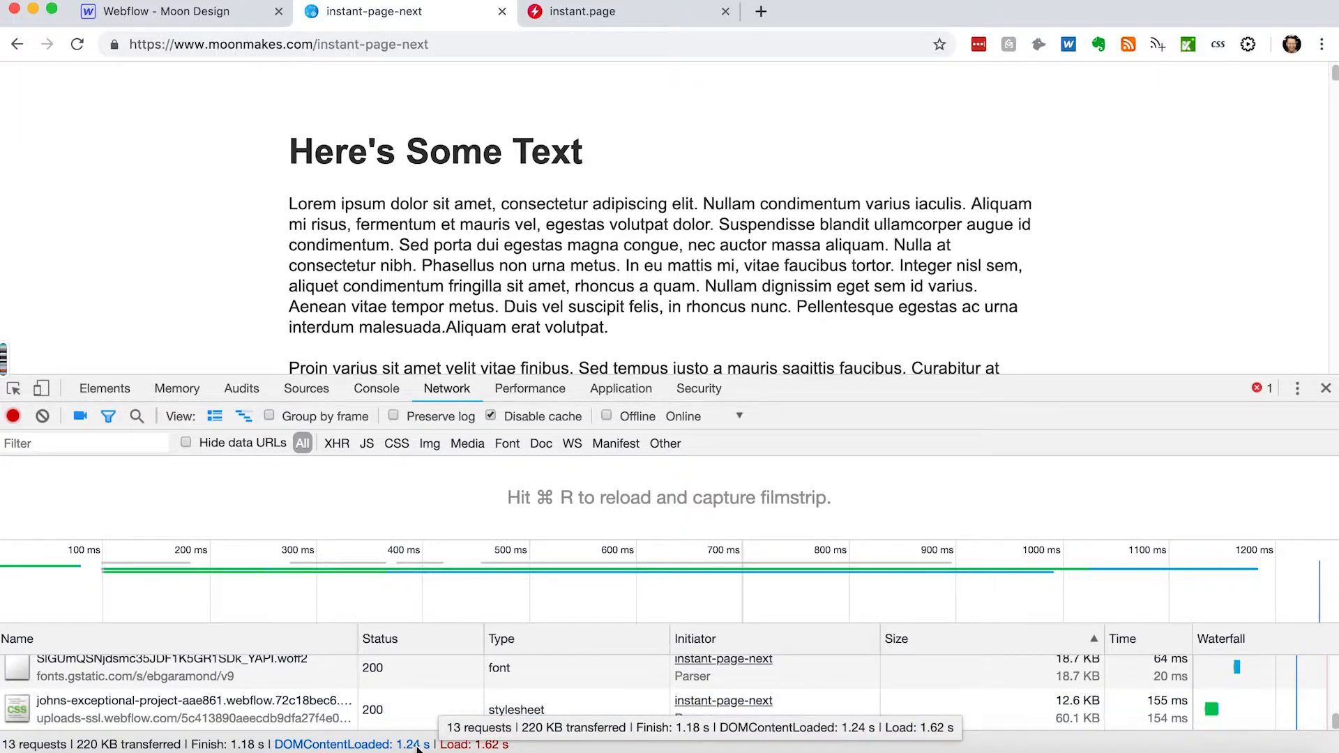
Back in Webflow, open the instant-page-home page settings from the Pages list.
click(163, 11)
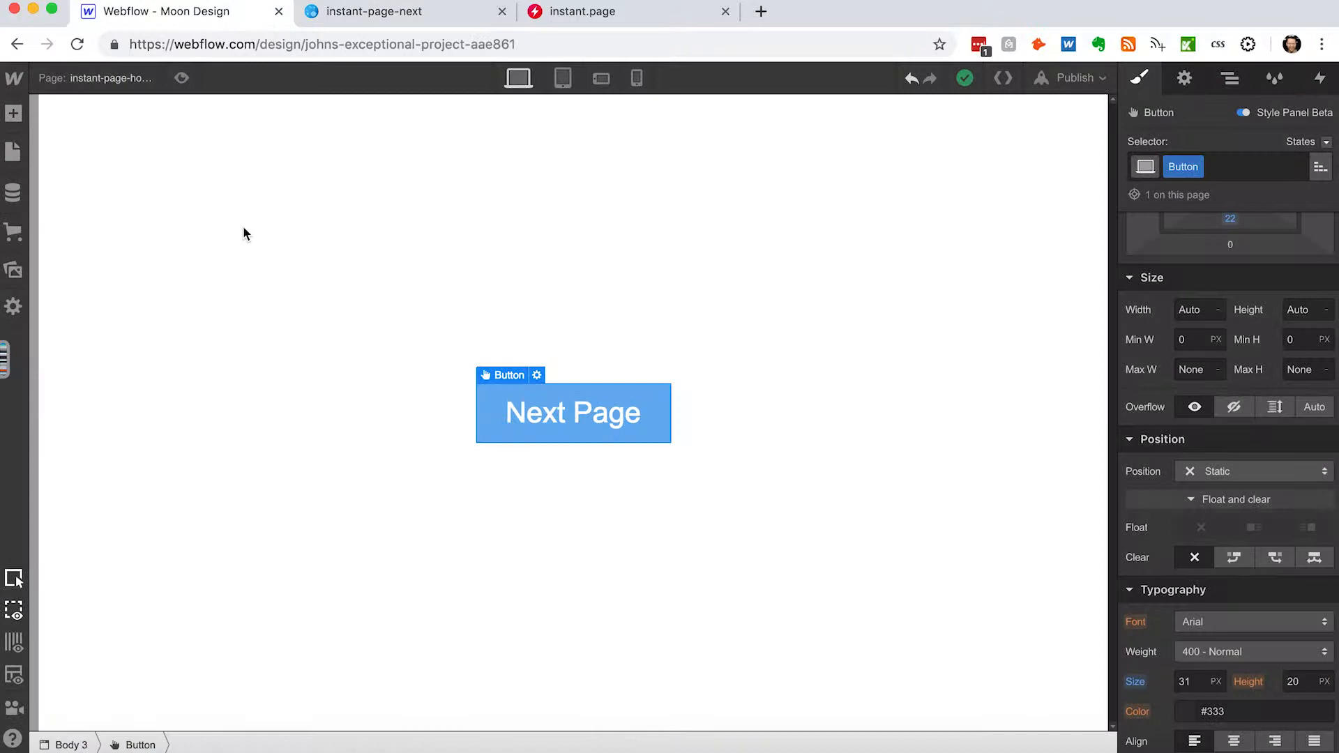
click(13, 152)
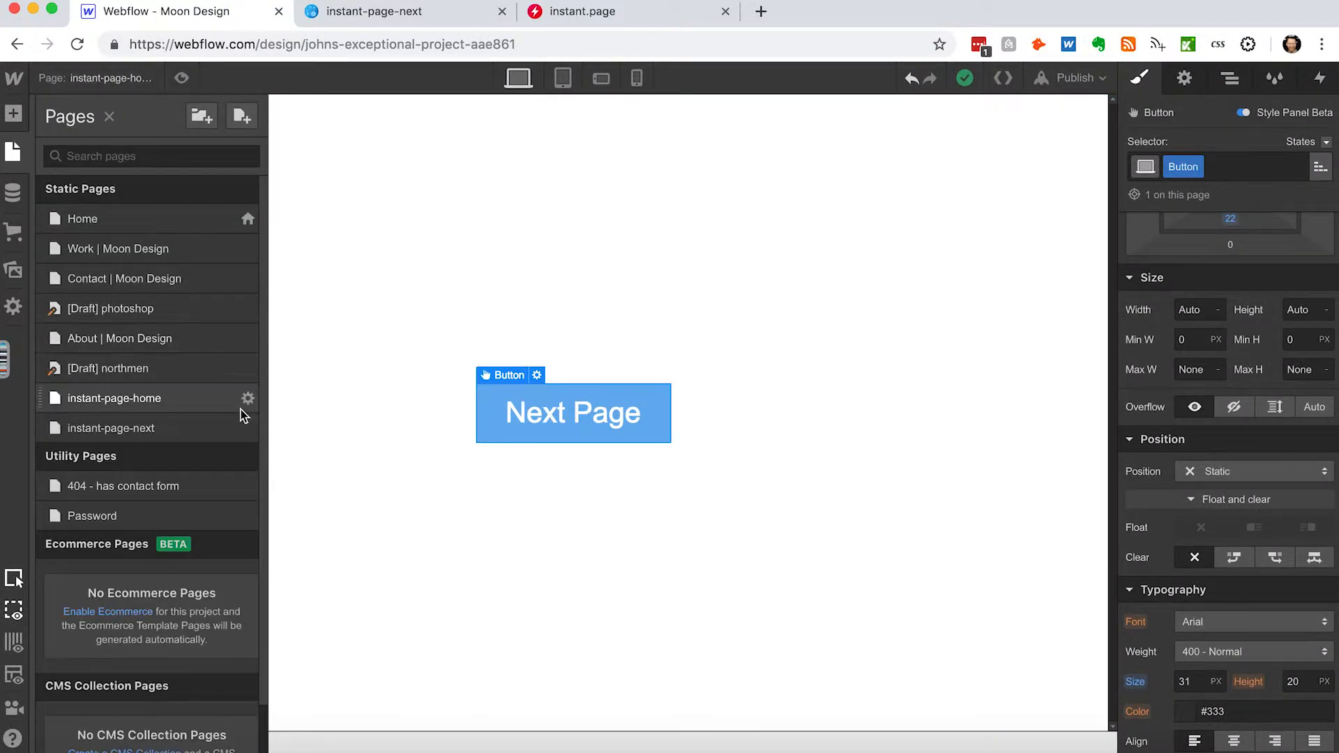
click(248, 398)
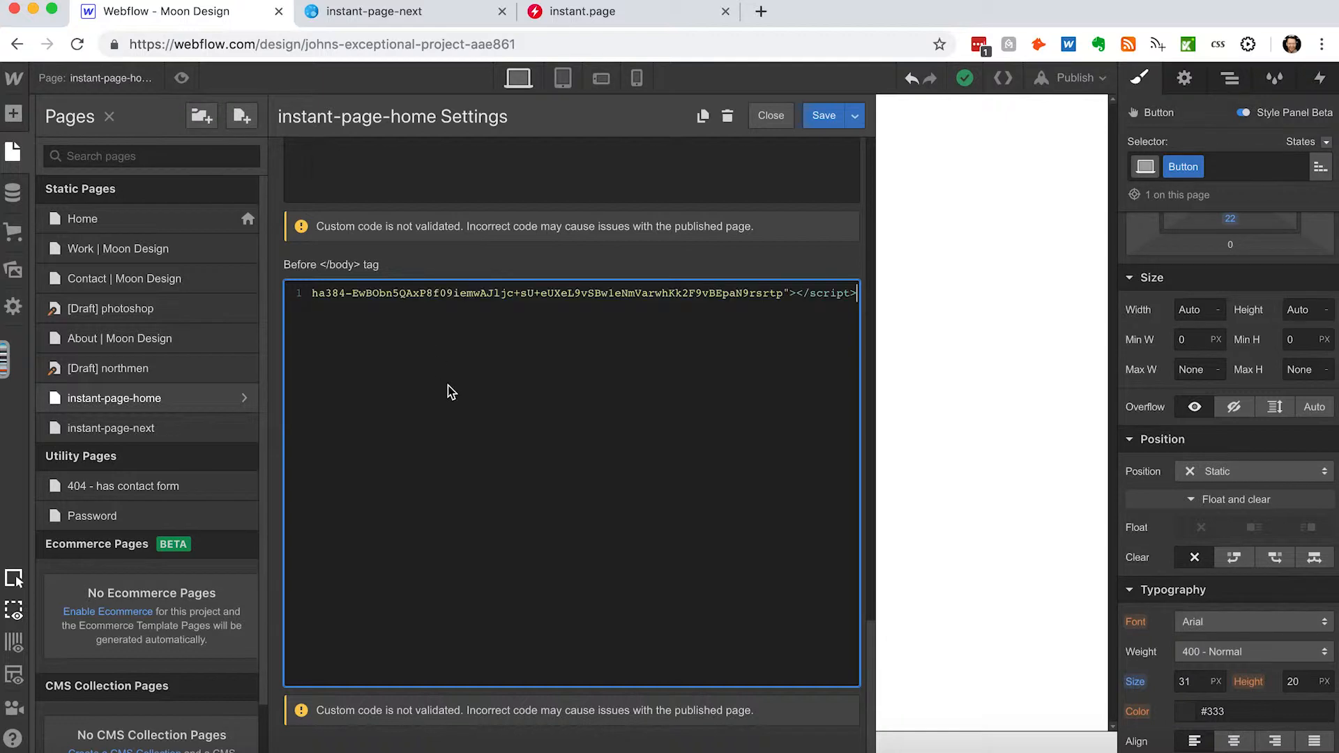
click(768, 115)
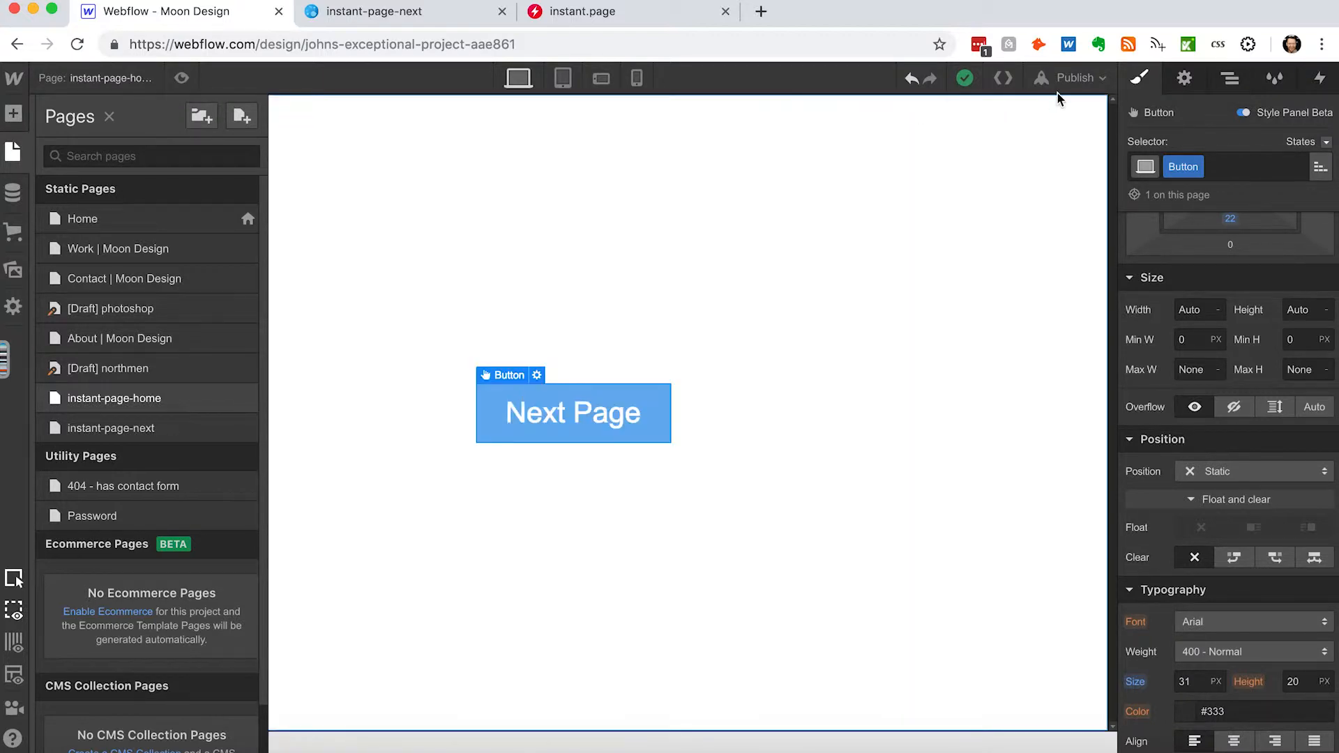
click(1076, 77)
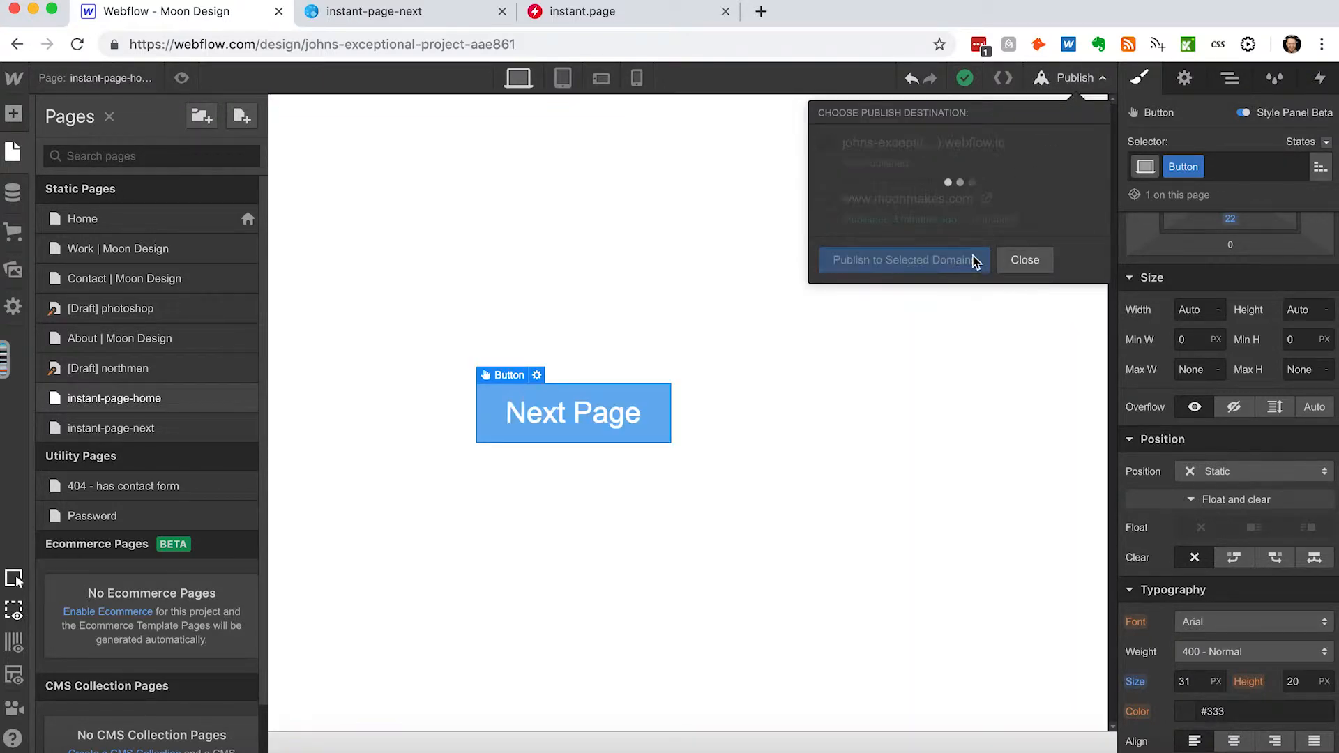
click(901, 260)
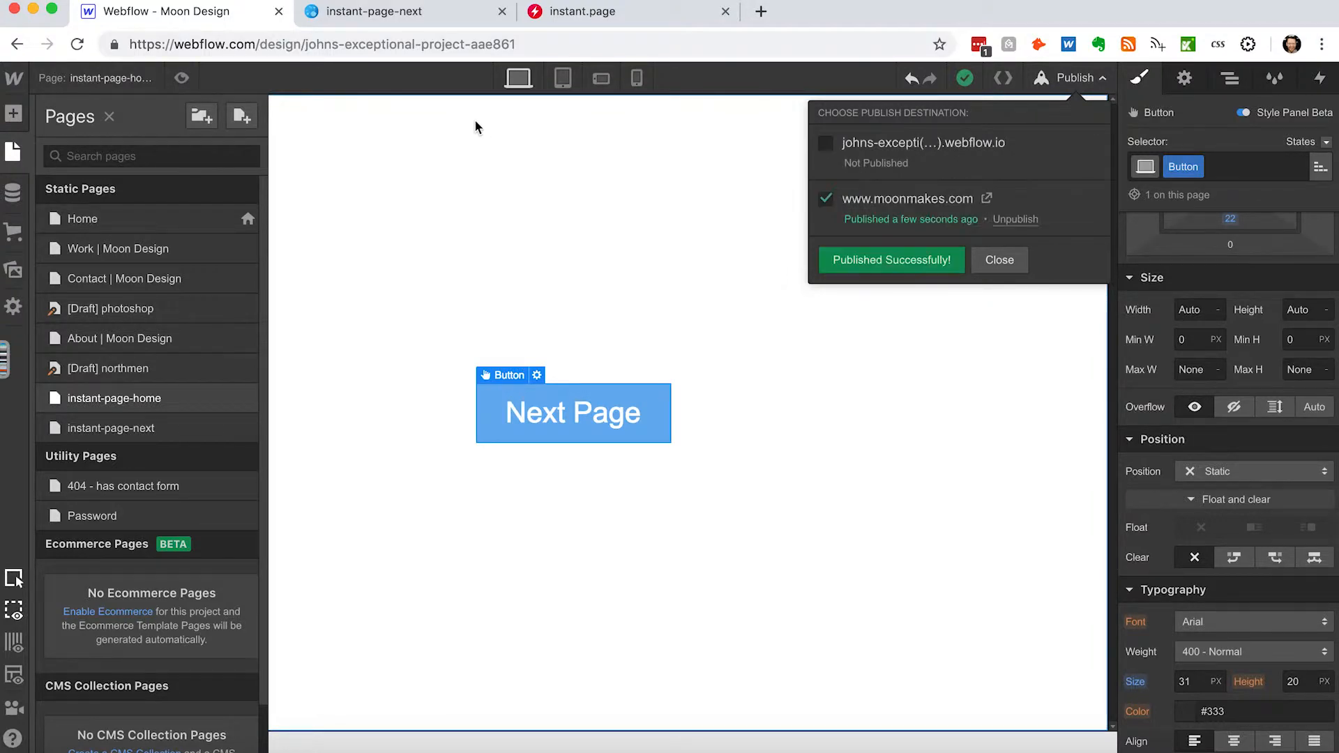
click(402, 12)
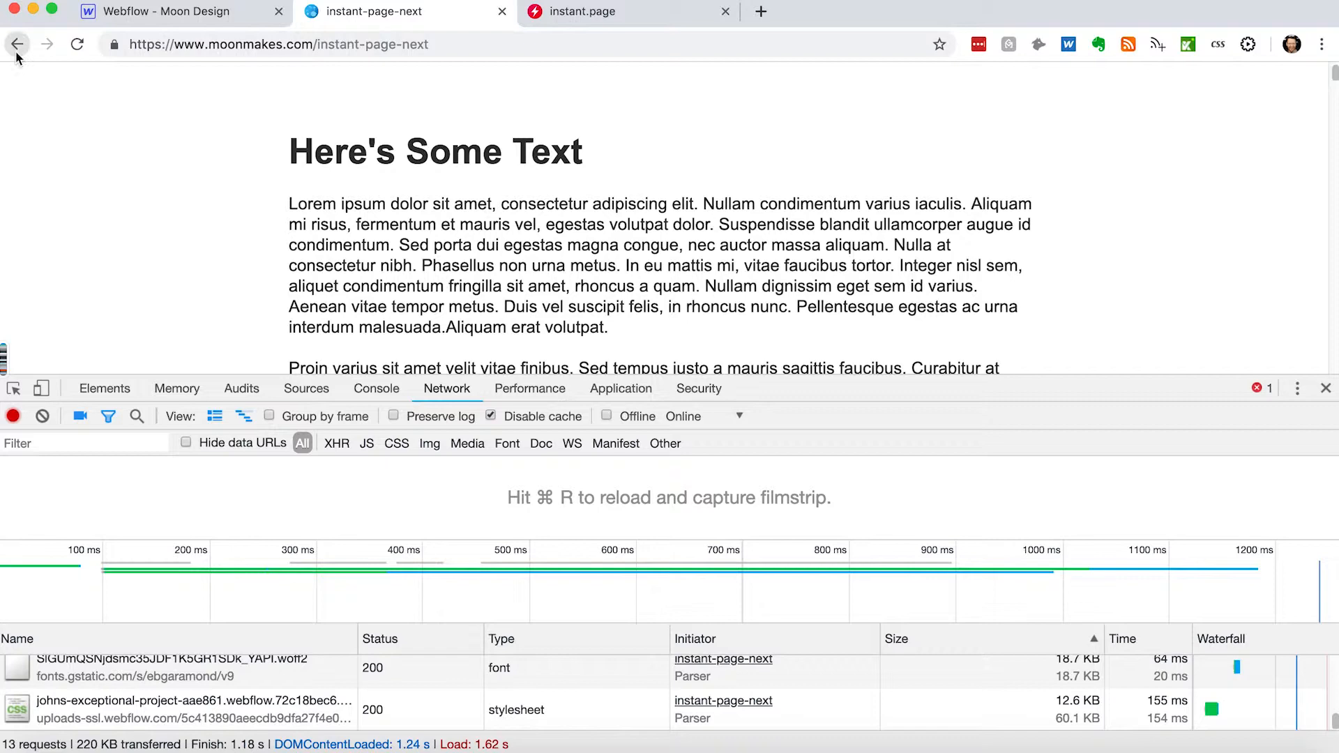
Go back to live instant-page-home and clear the Network request log.
click(17, 45)
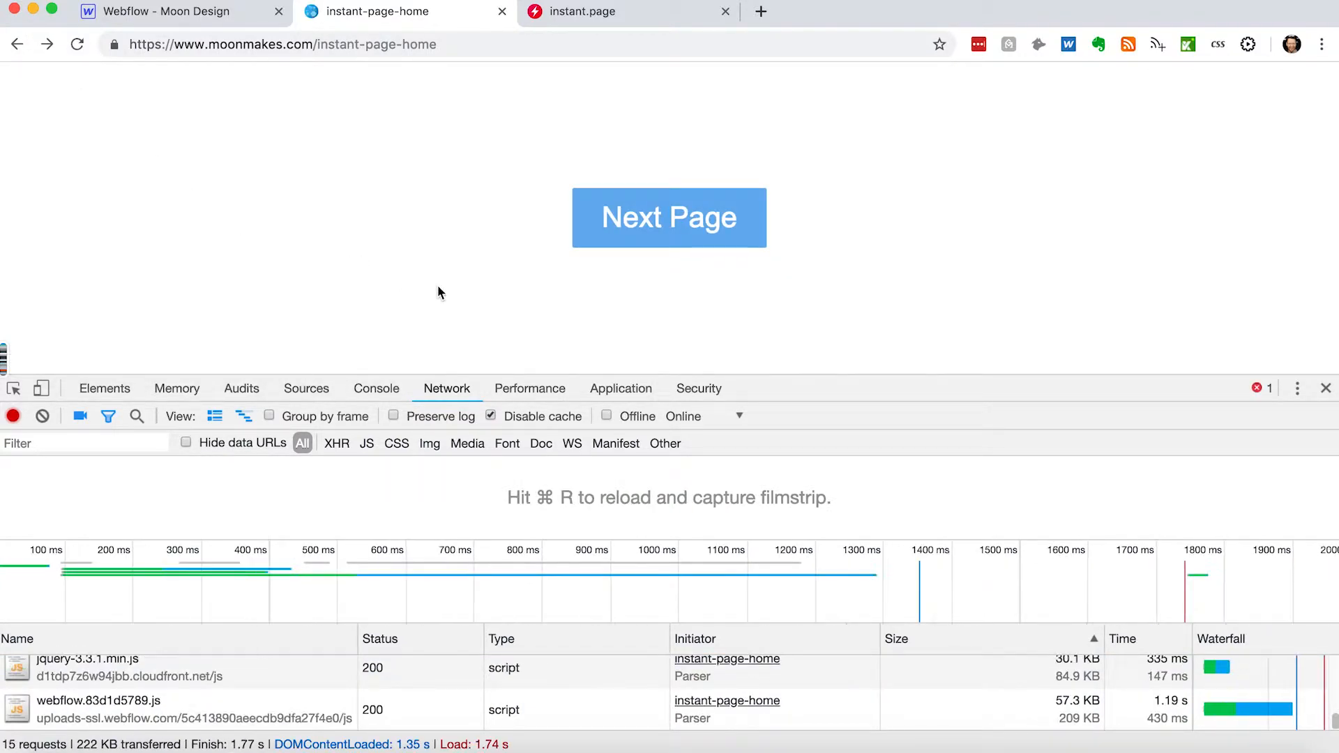
click(41, 416)
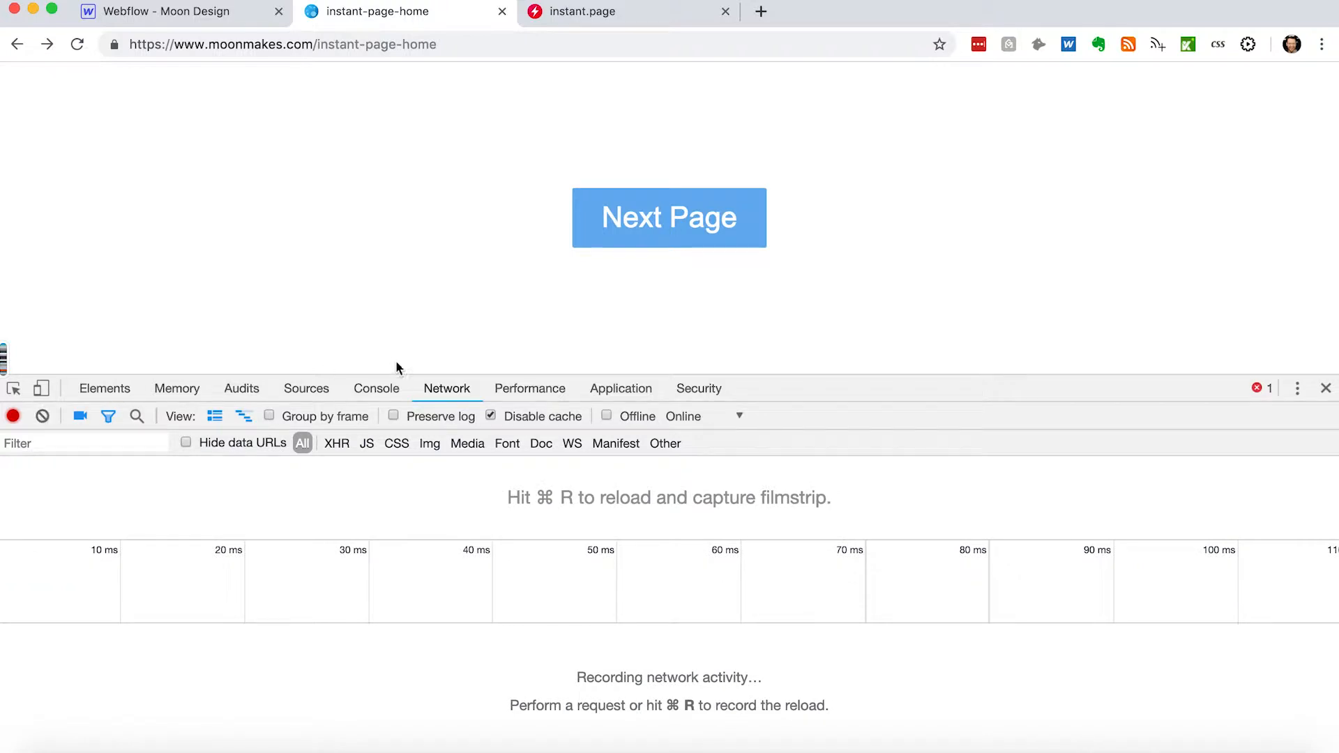
mouse_move(633, 315)
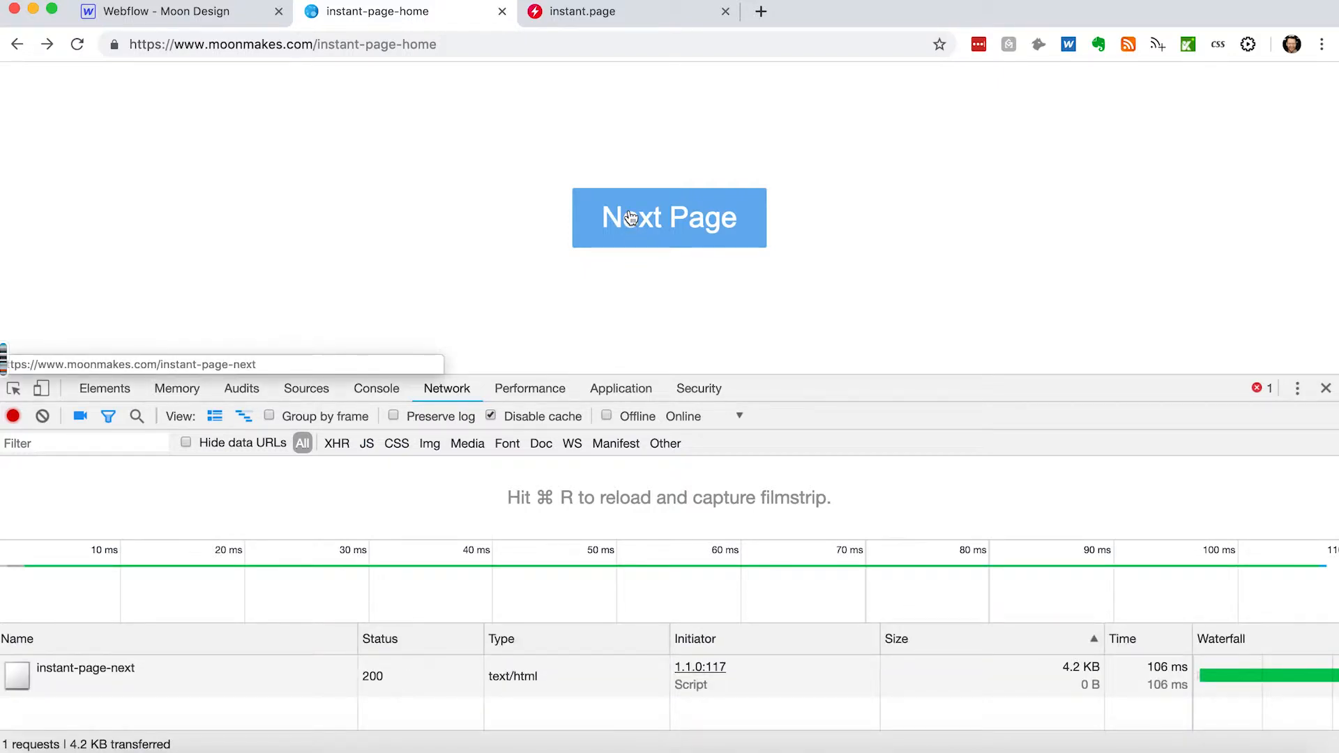
mouse_move(1034, 684)
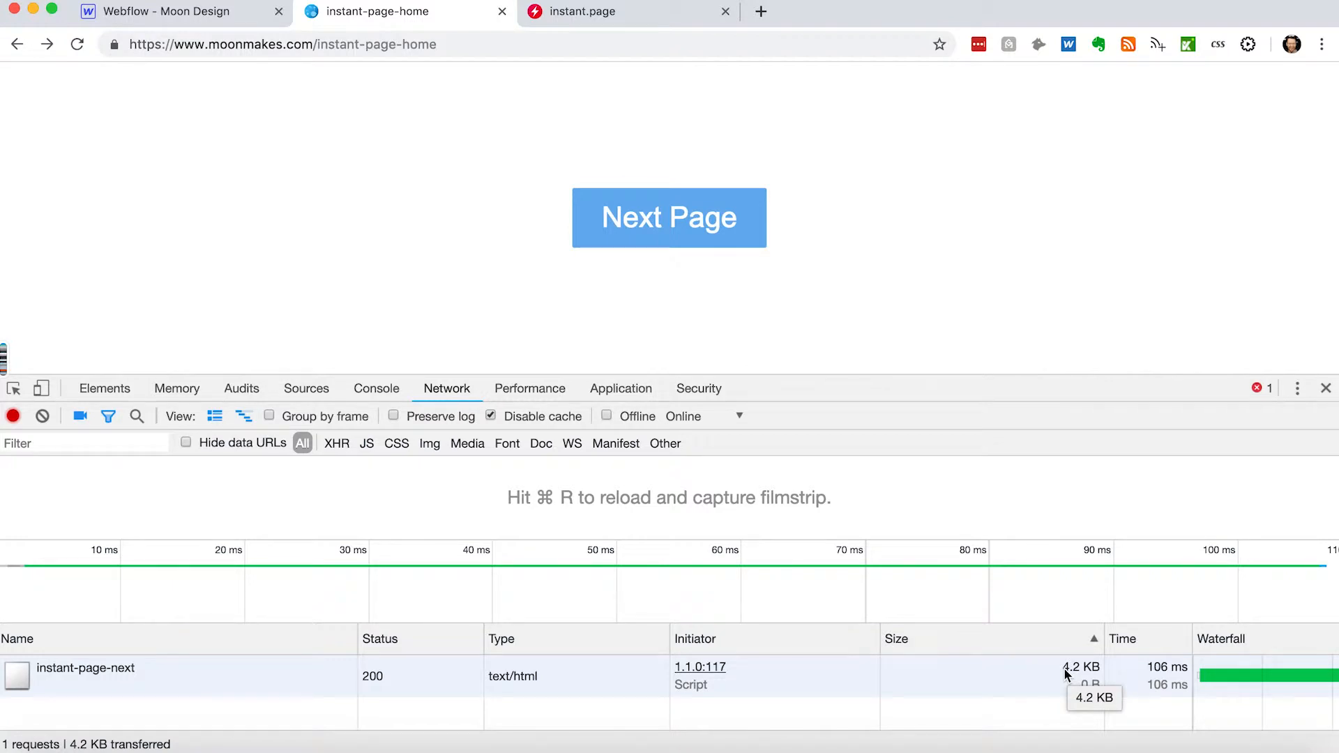
mouse_move(1024, 683)
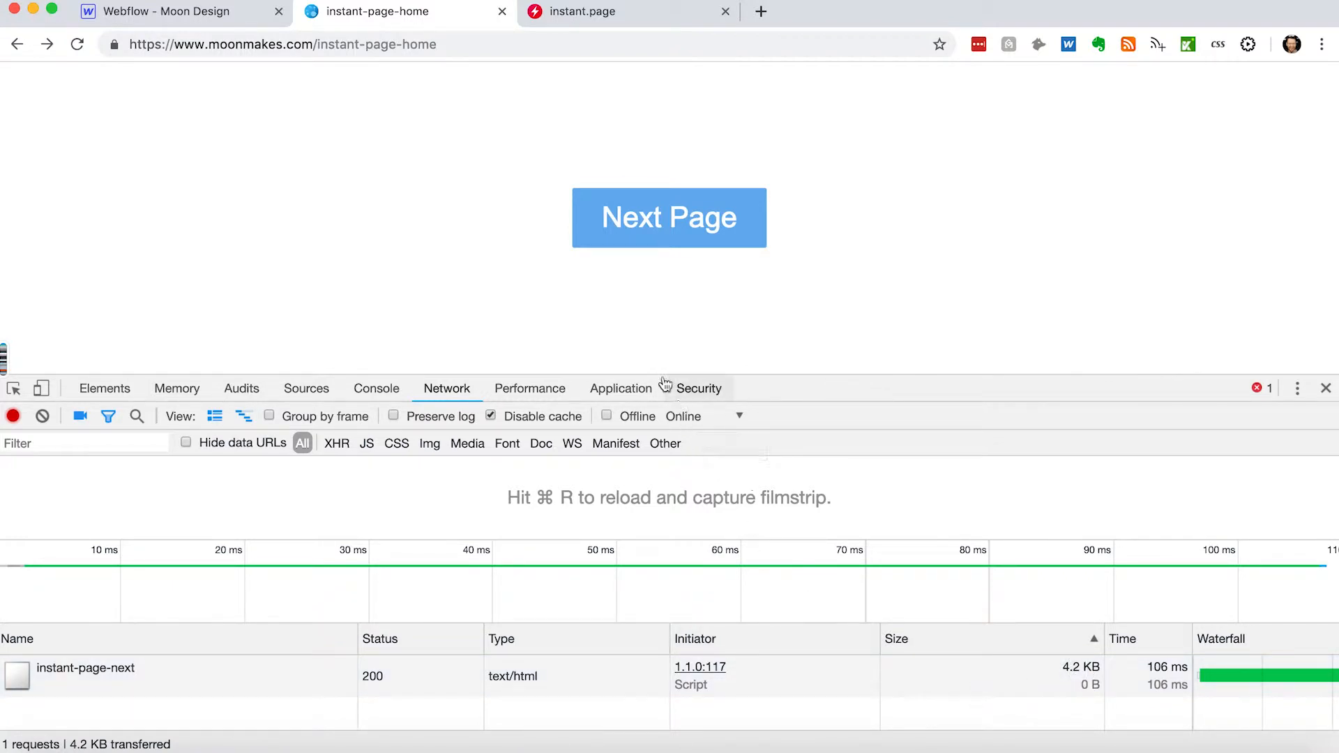
mouse_move(636, 280)
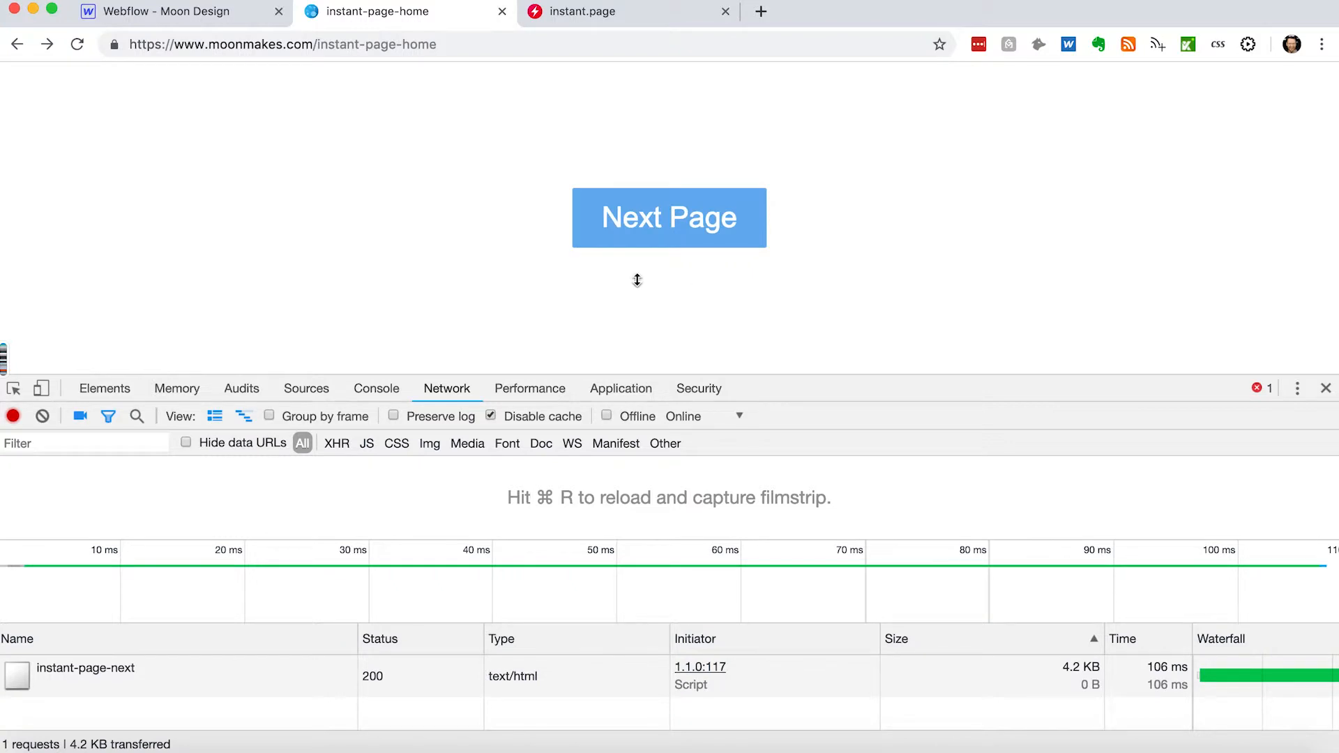
mouse_move(634, 228)
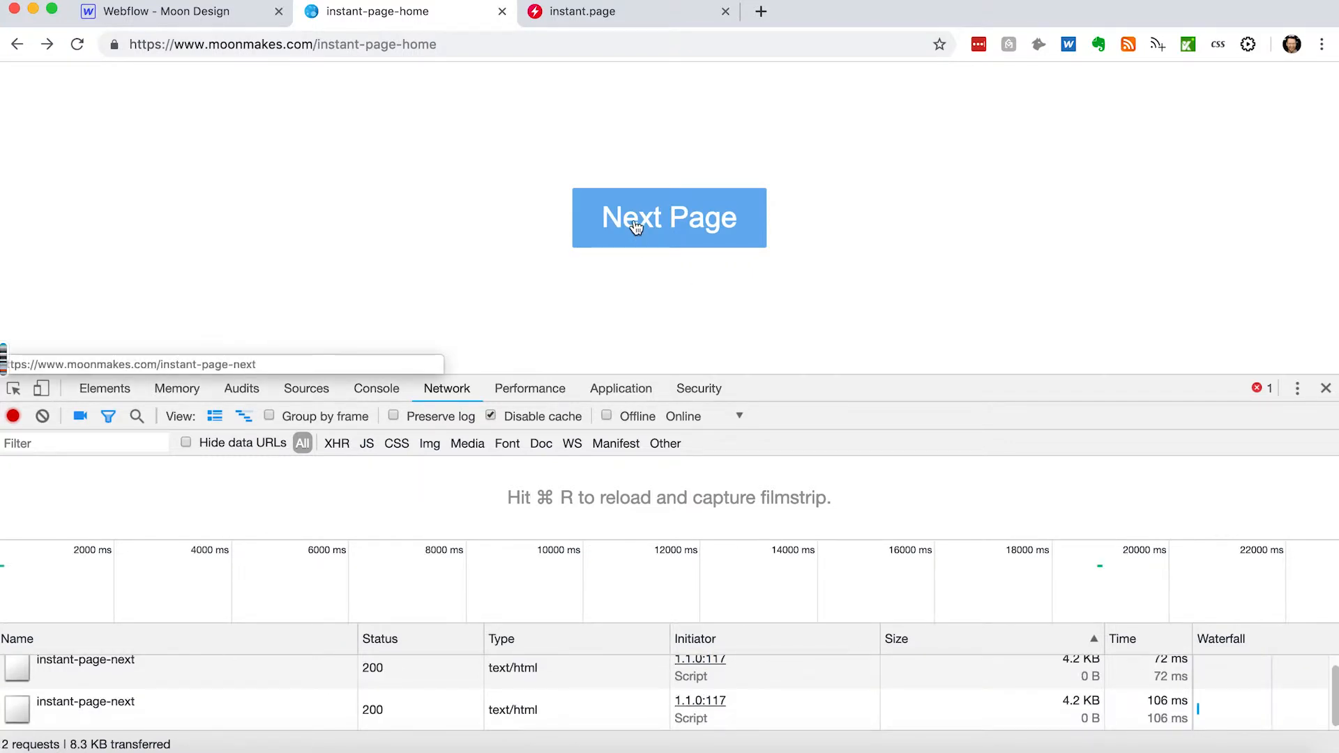
Follow Next Page to instant-page-next and review its 13 requests loaded in 1.41 s.
click(669, 216)
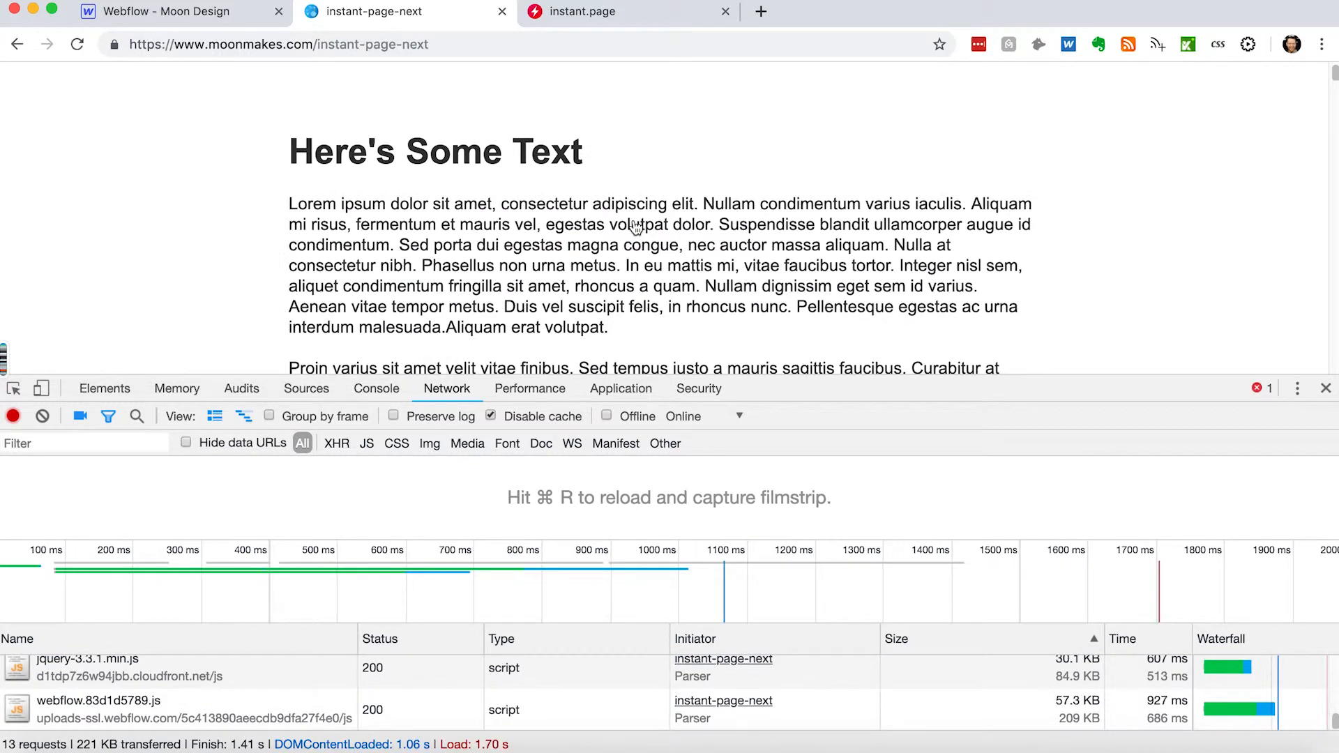
mouse_move(402, 744)
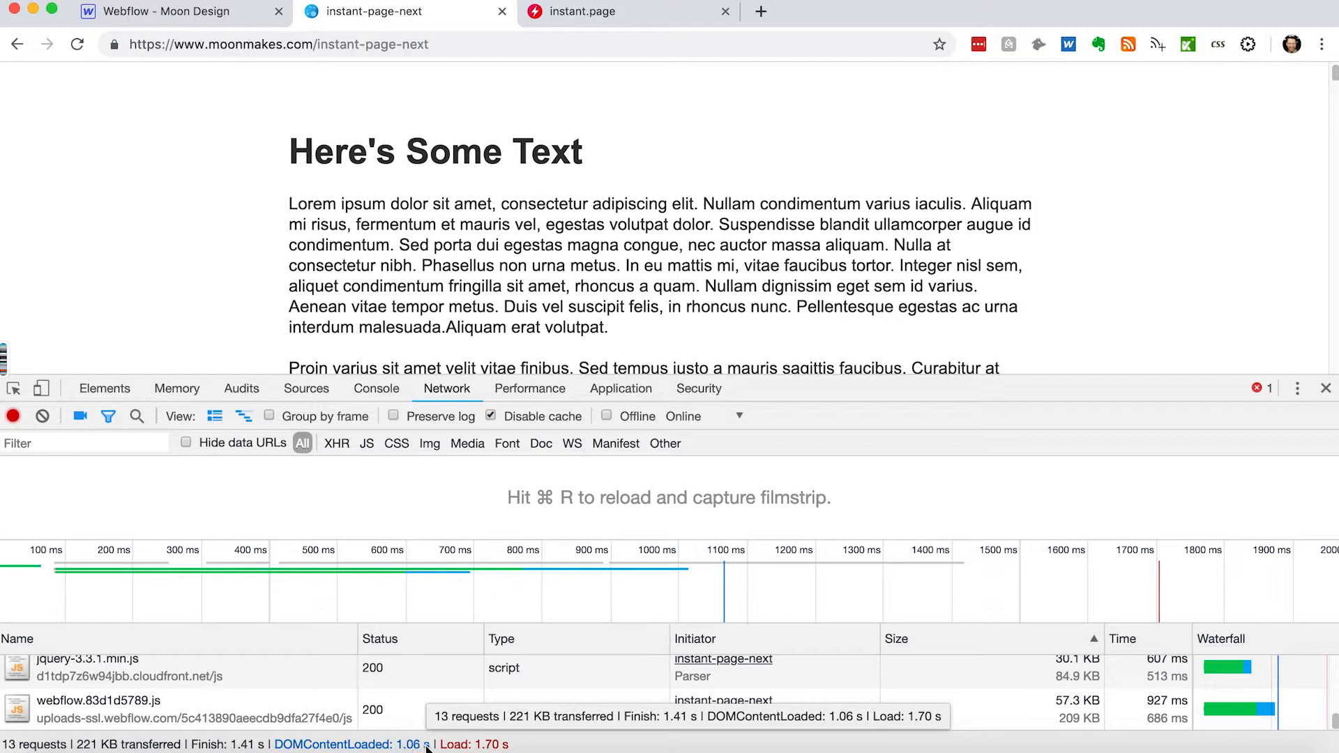
mouse_move(936, 387)
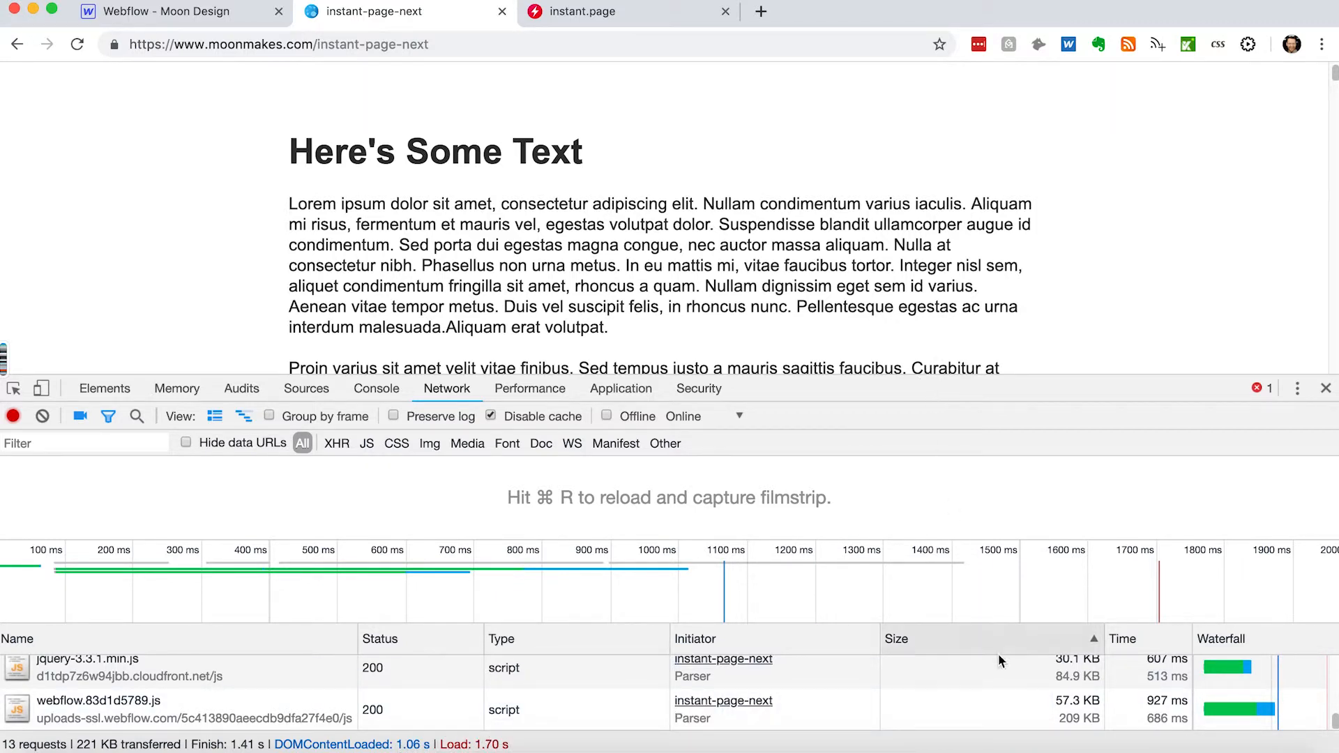
scroll(down, 3)
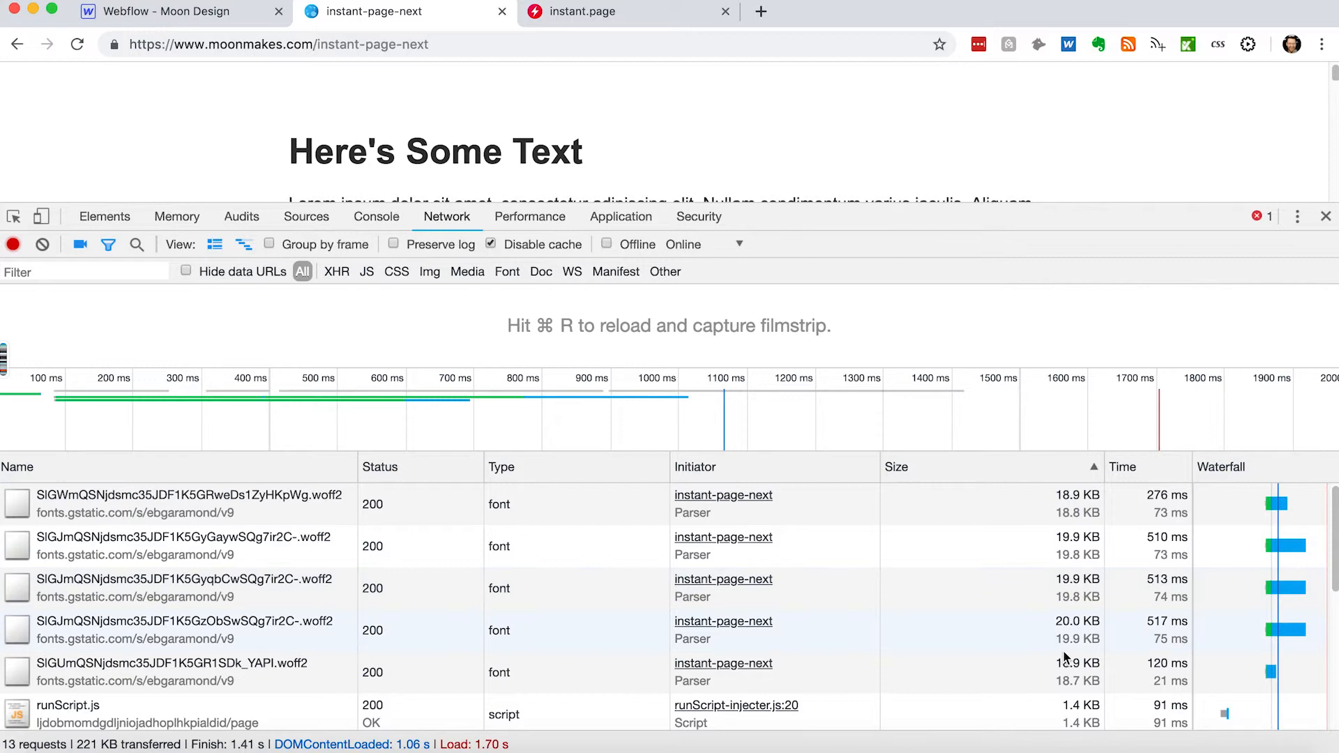
mouse_move(940, 667)
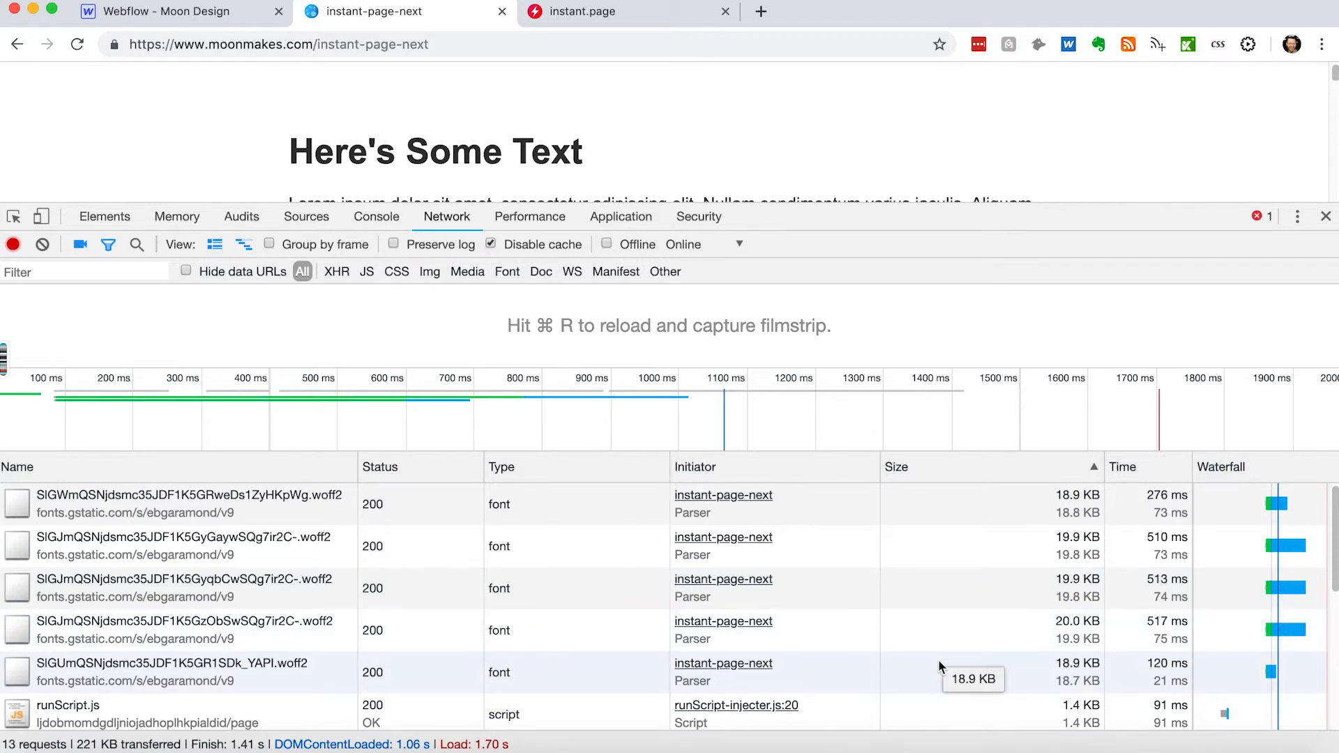
scroll(down, 3)
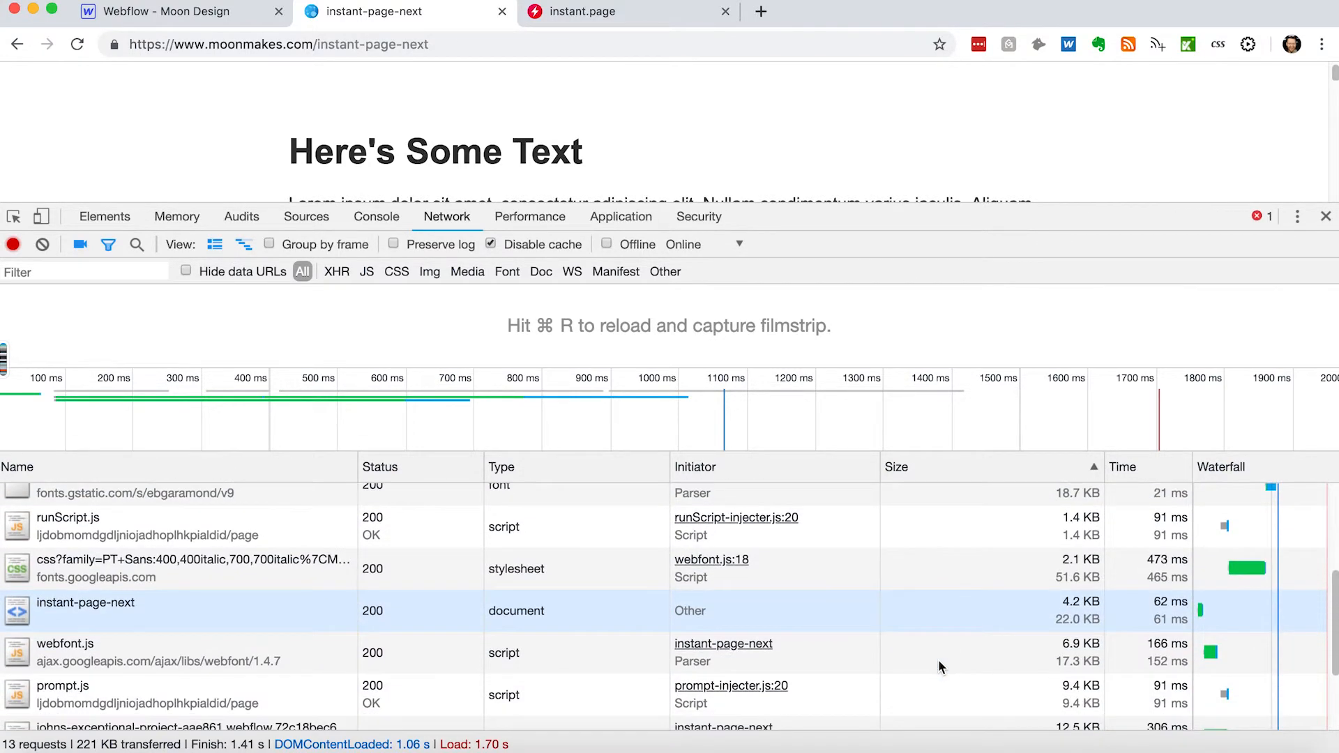
scroll(down, 3)
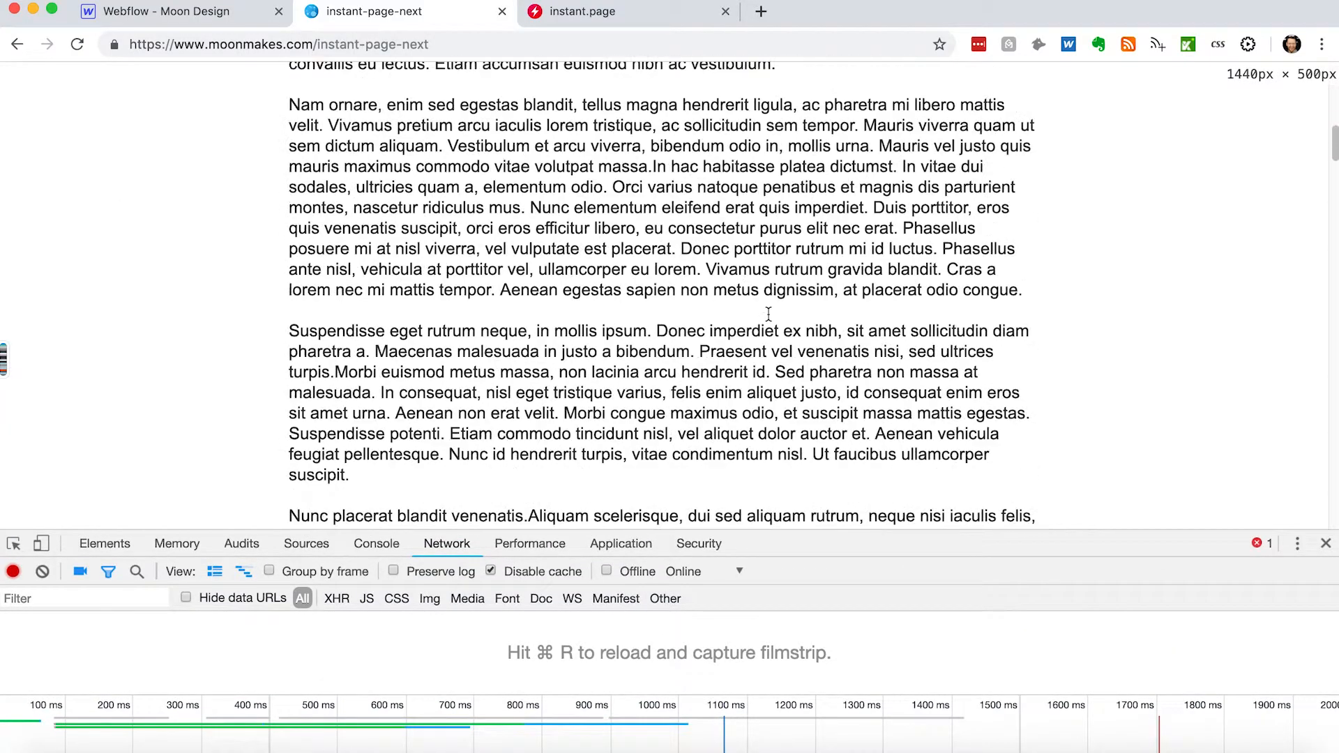
scroll(down, 3)
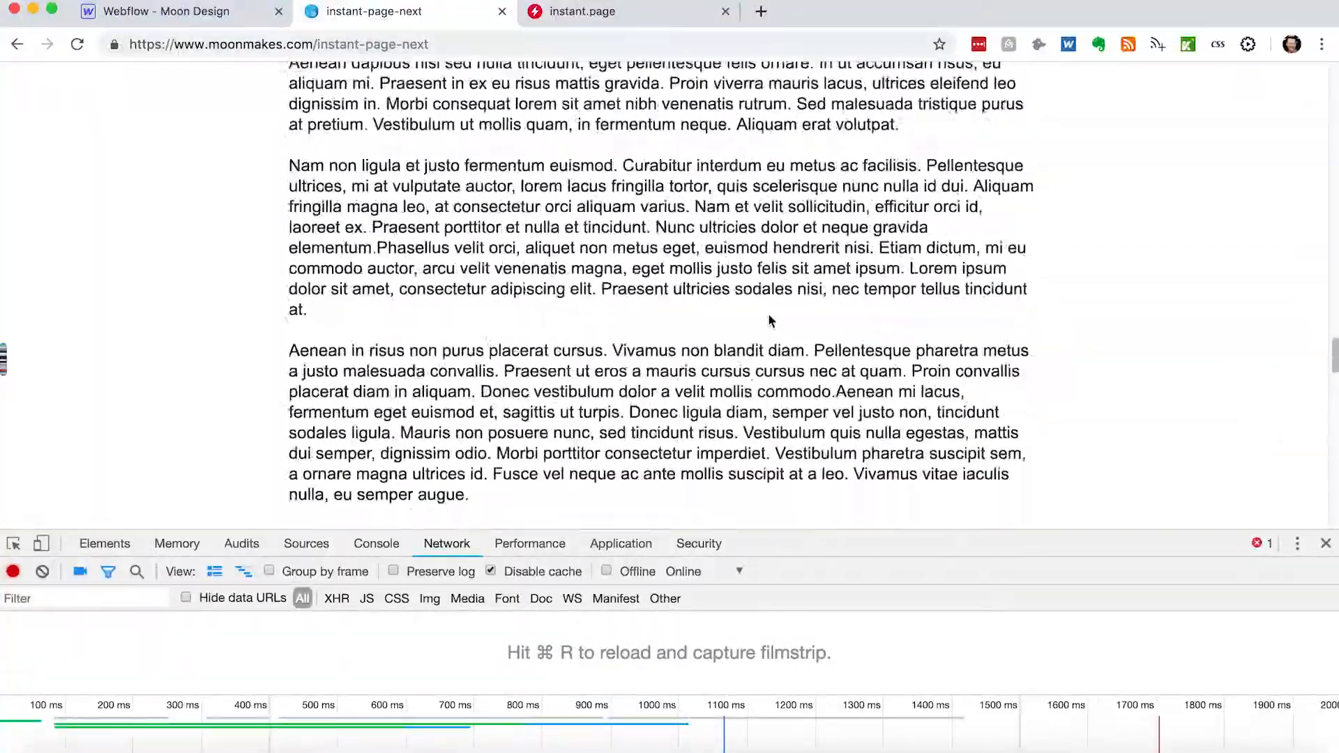
scroll(up, 3)
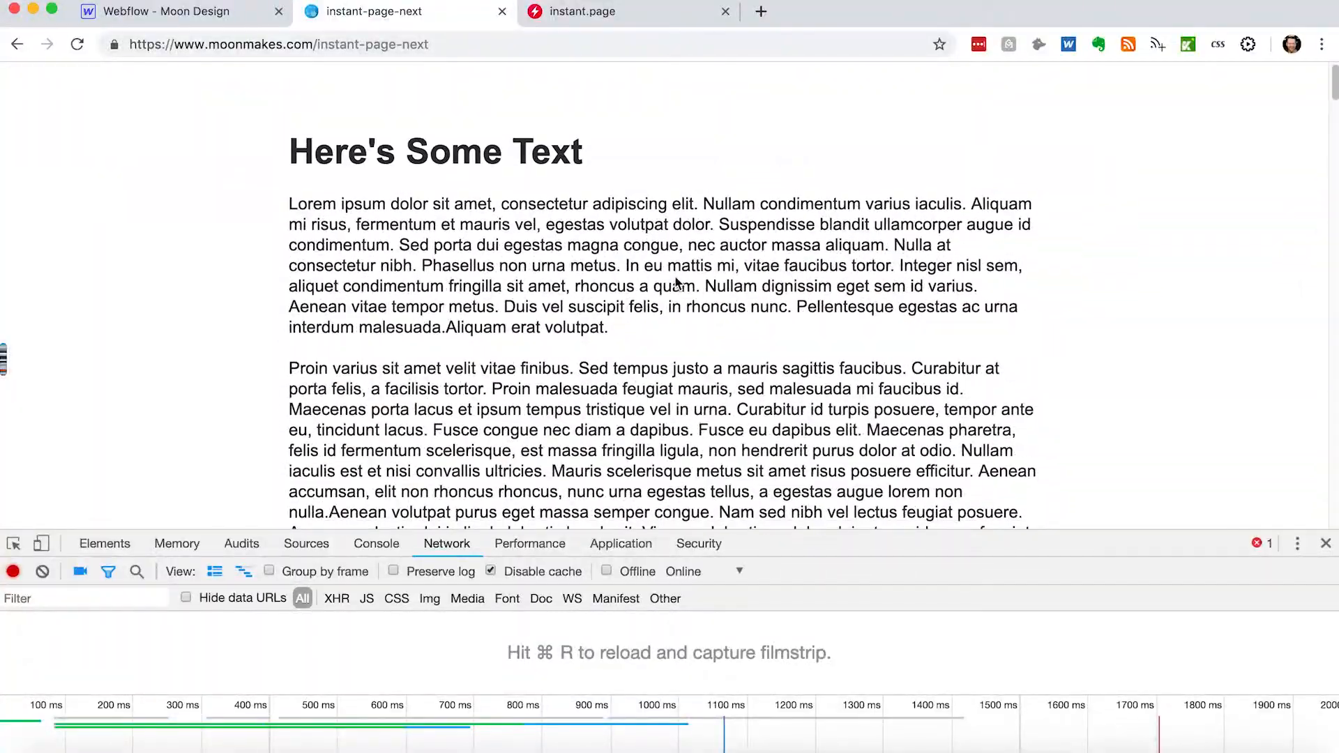
scroll(down, 3)
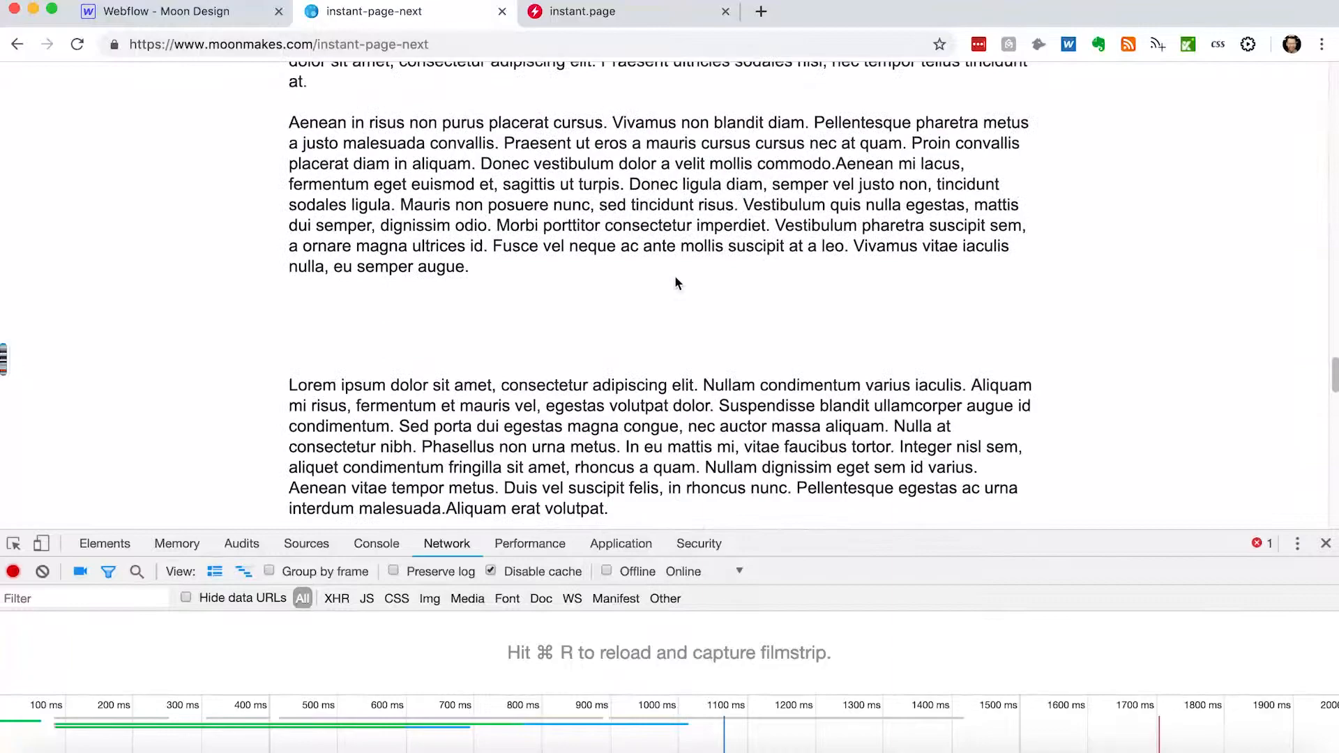
scroll(up, 3)
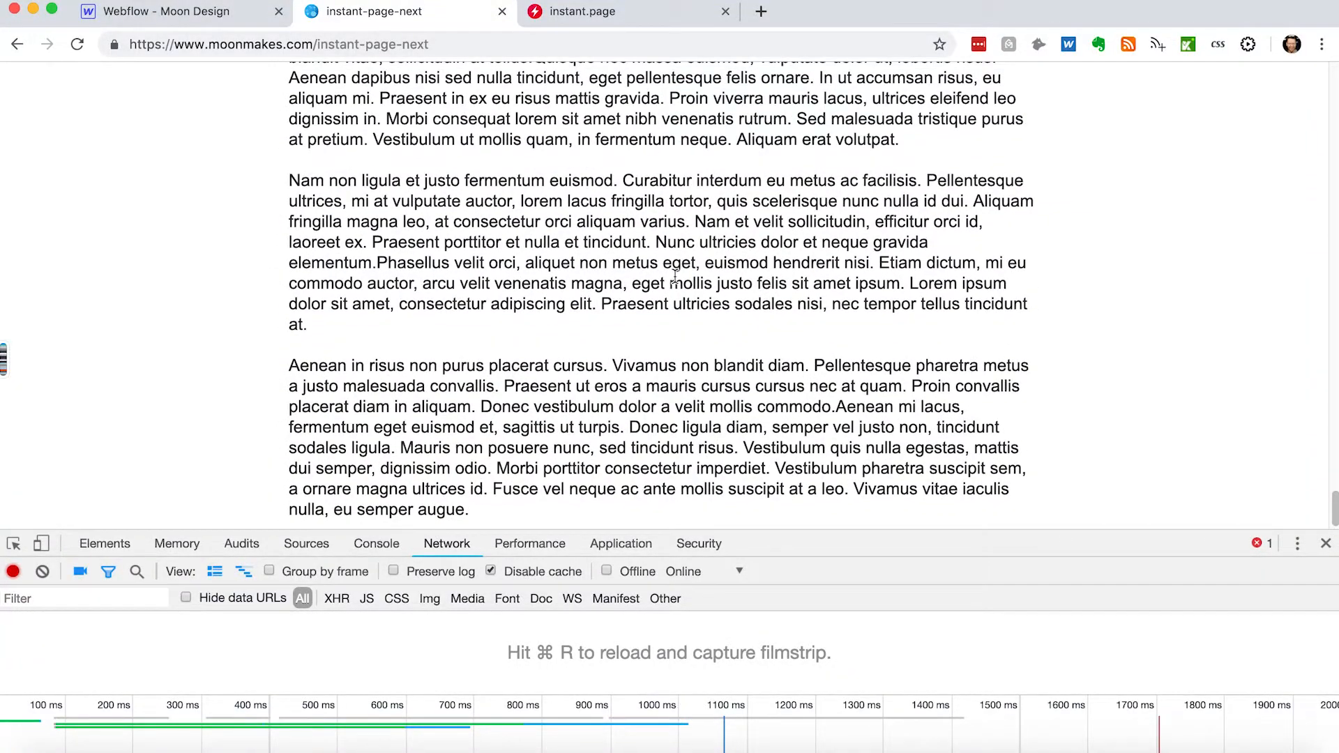